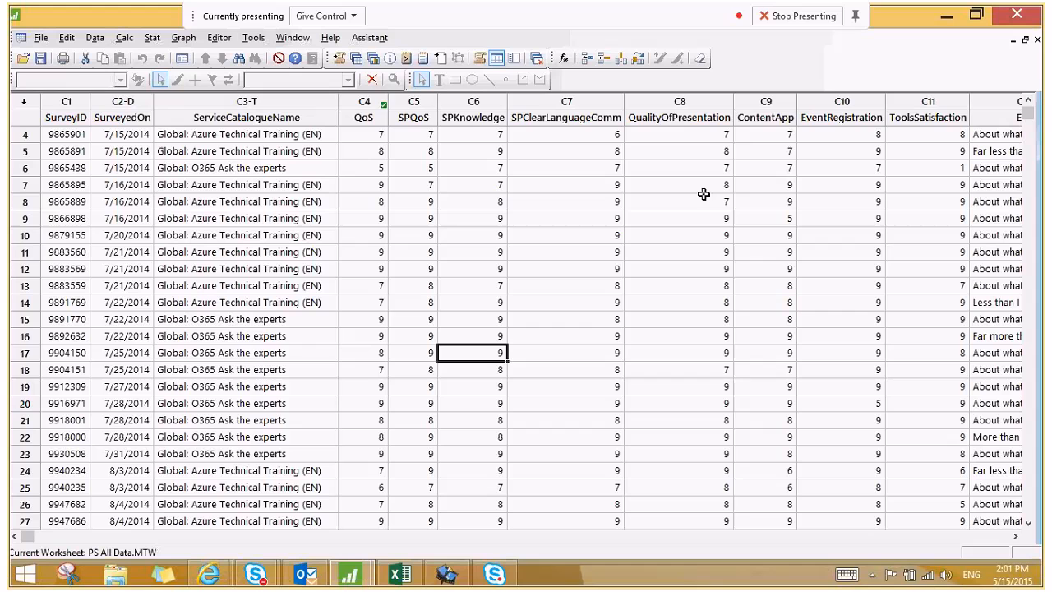
mouse_move(479, 301)
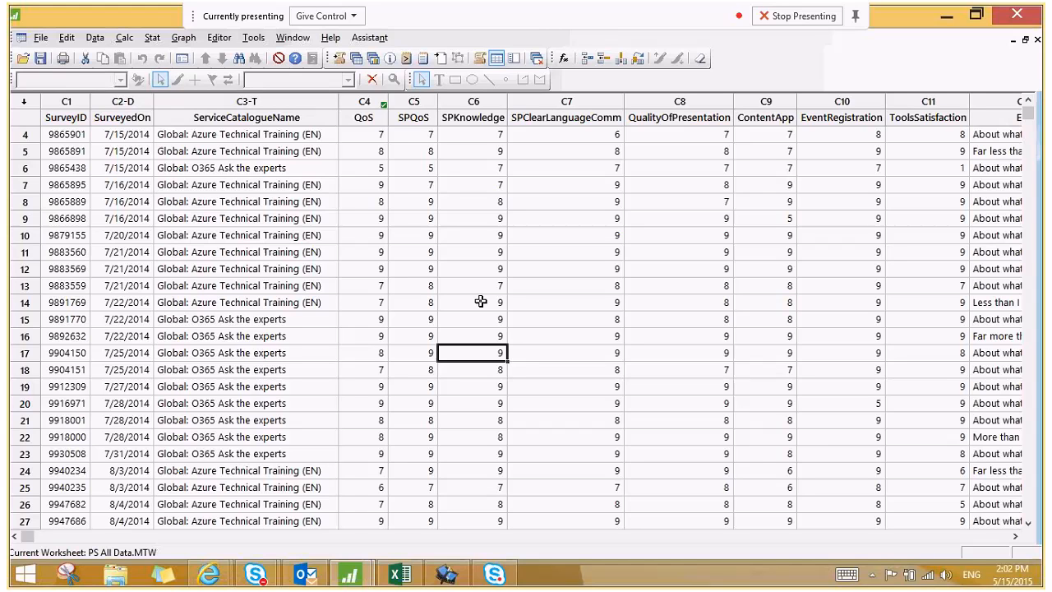
Run Display Descriptive Statistics on QoS (N 1599, mean 8.0963) and return to the worksheet
click(565, 184)
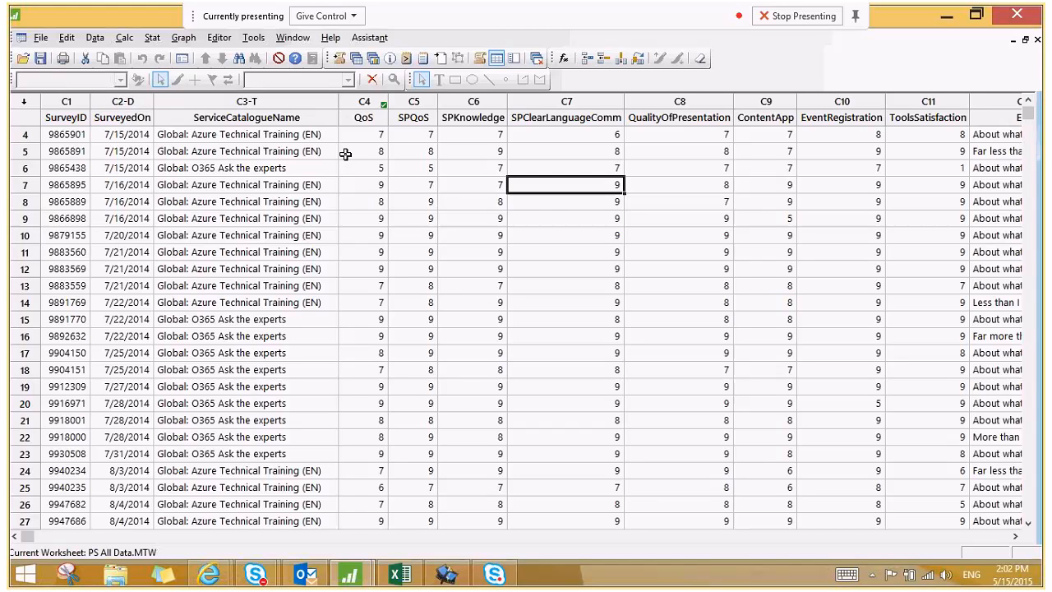
click(151, 36)
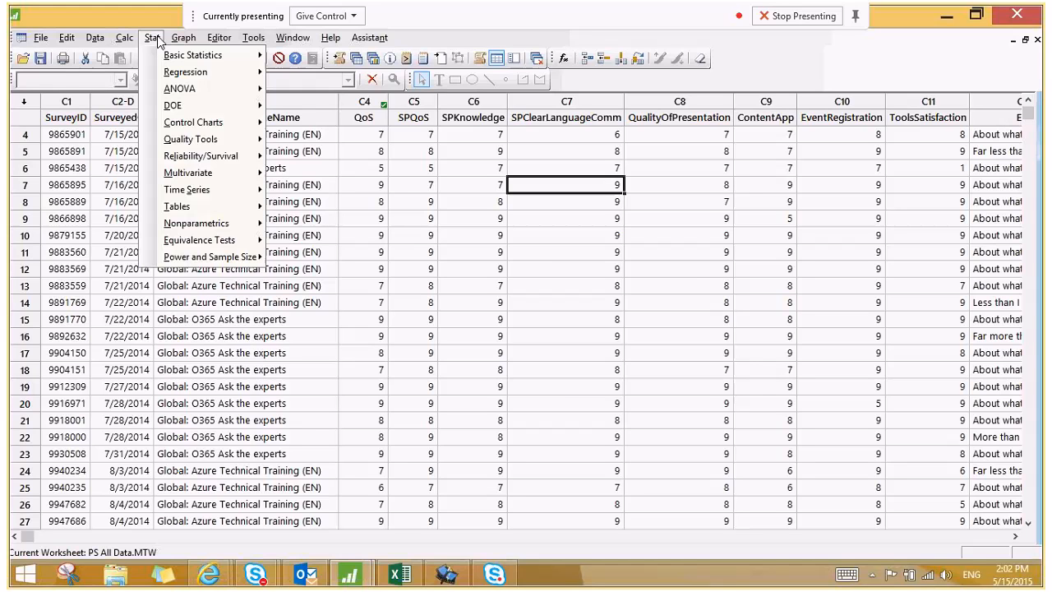
mouse_move(164, 49)
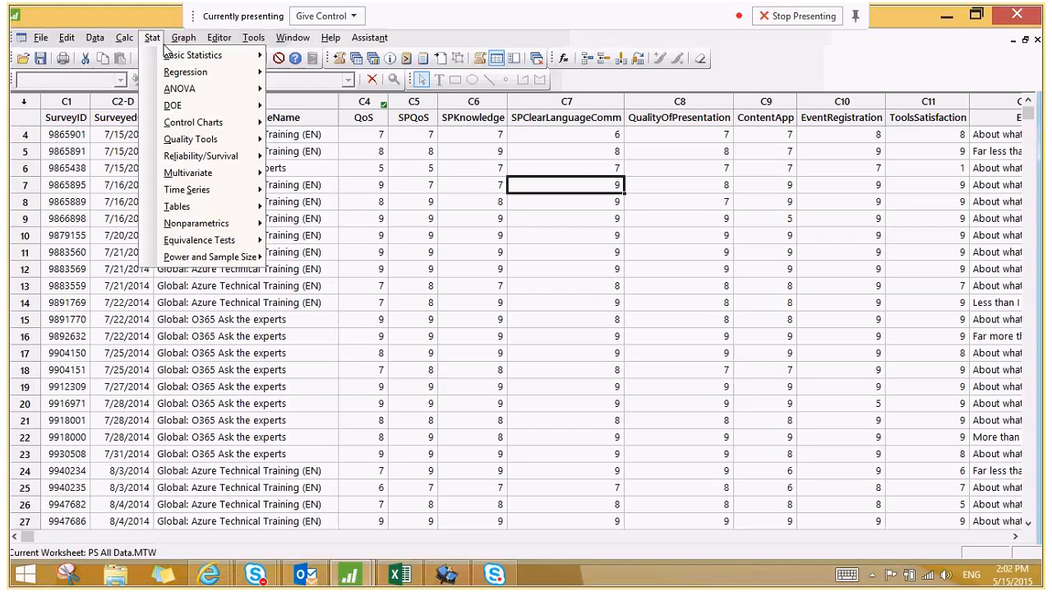
mouse_move(192, 56)
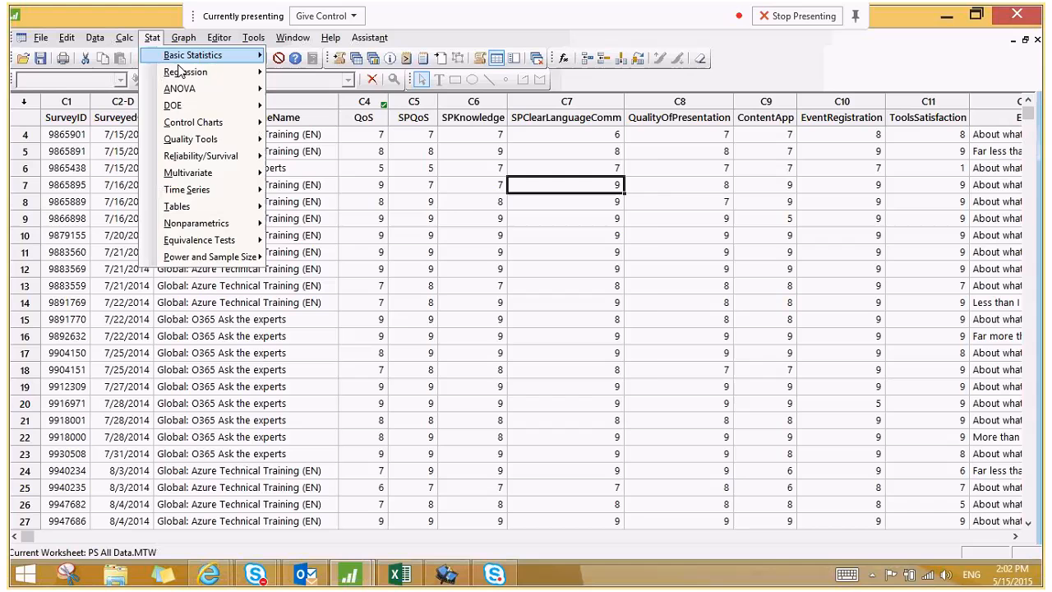
click(194, 55)
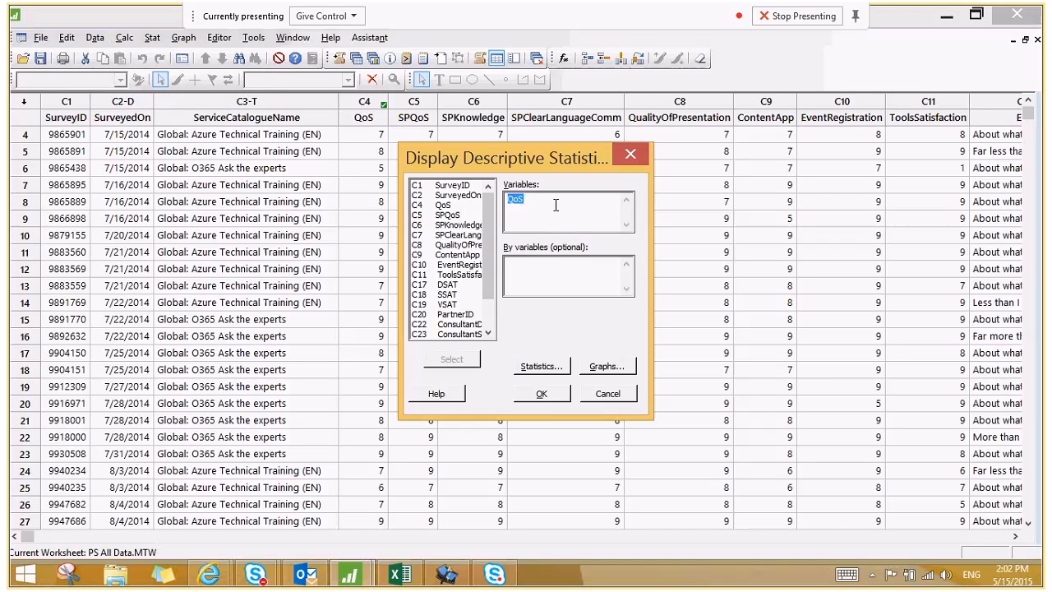
click(541, 393)
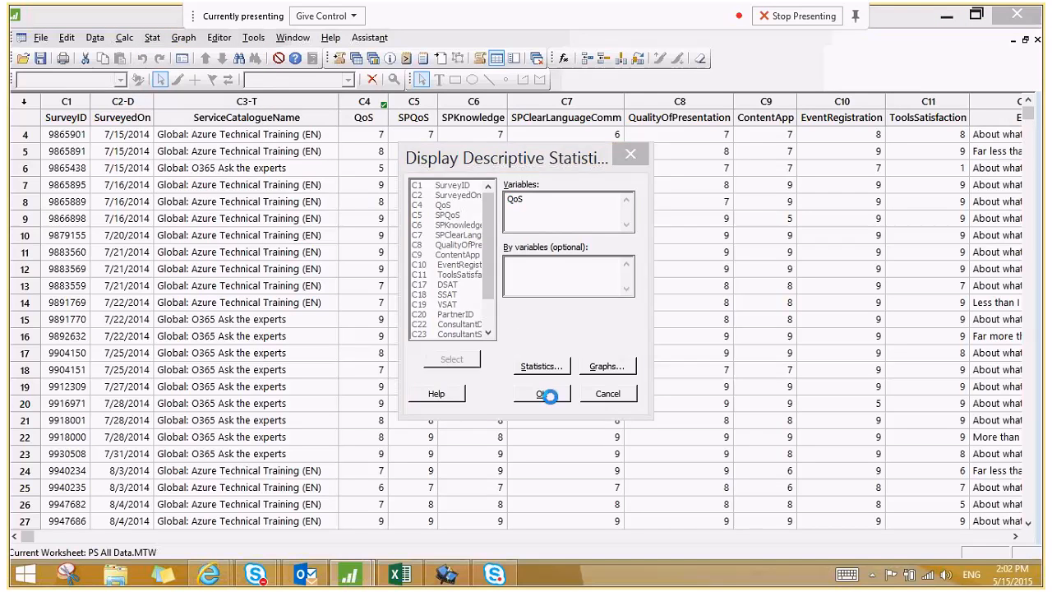
click(539, 392)
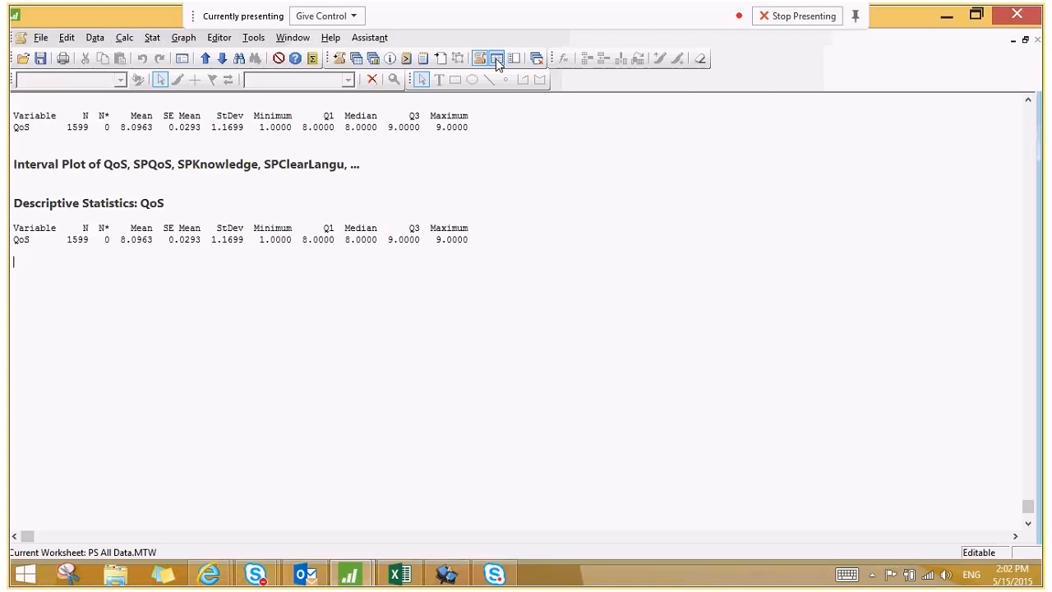
click(497, 58)
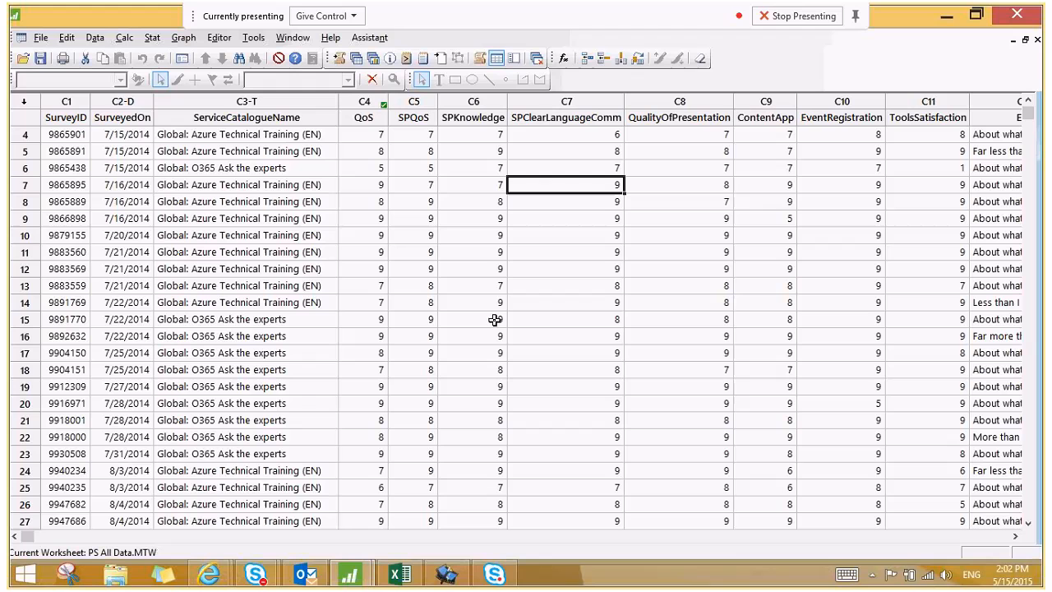
mouse_move(638, 220)
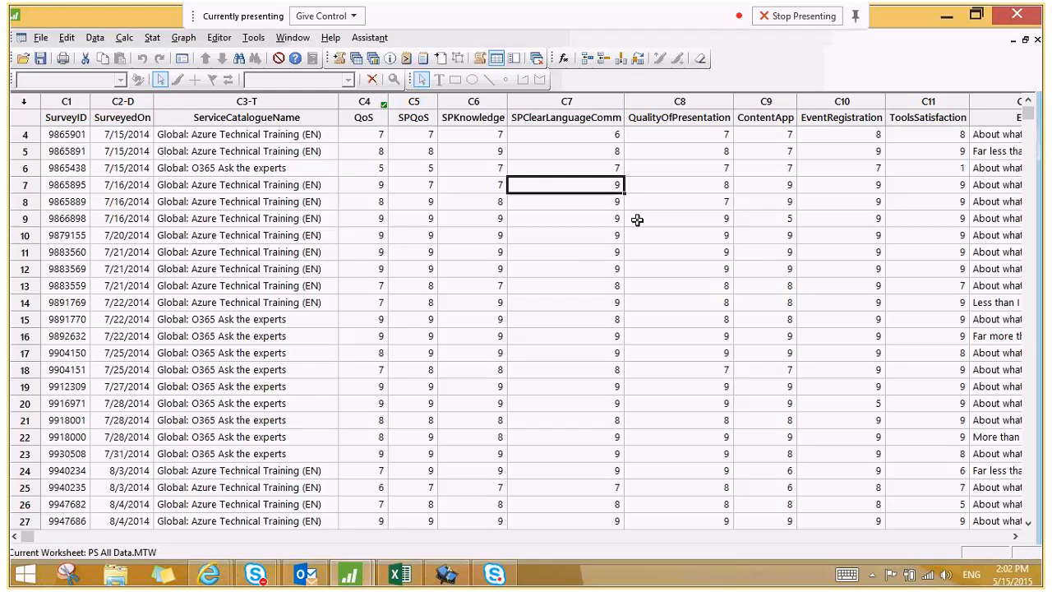
mouse_move(621, 214)
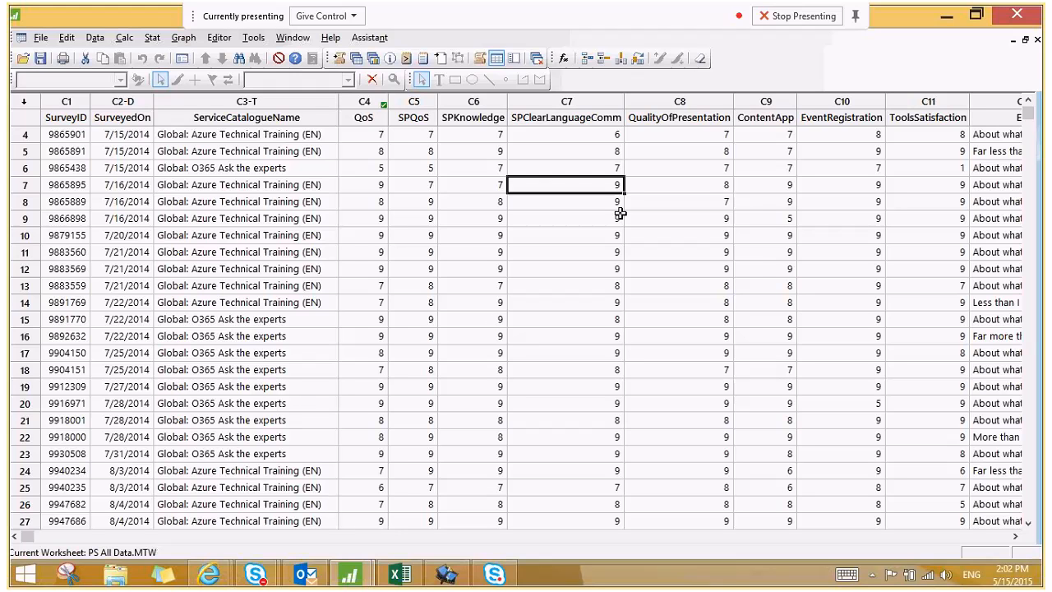
Start a Multiple Y's Simple interval plot with QoS through ToolsSatisfaction as graph variables
click(182, 36)
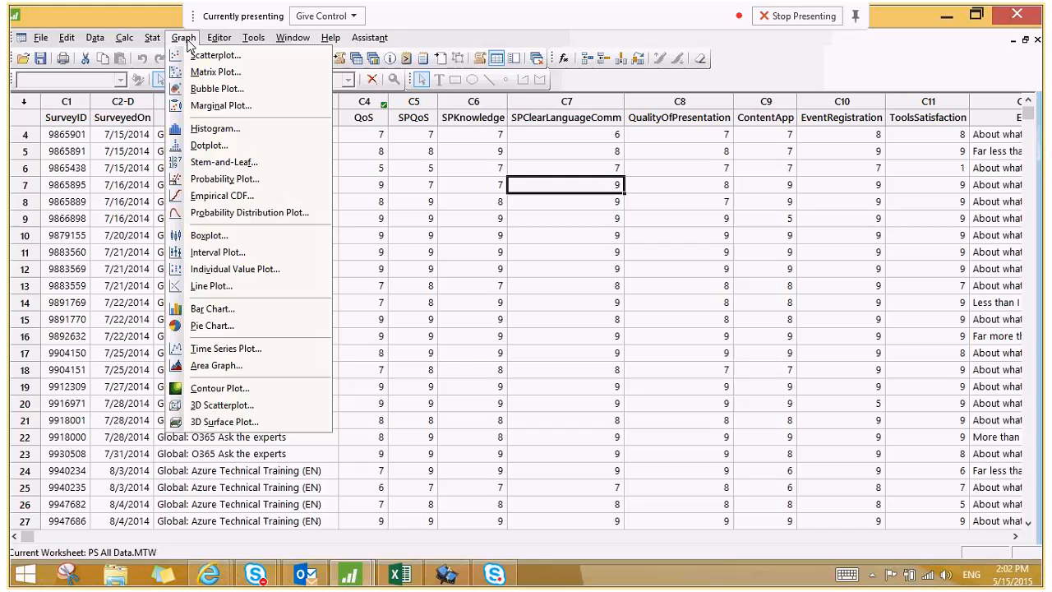
mouse_move(238, 253)
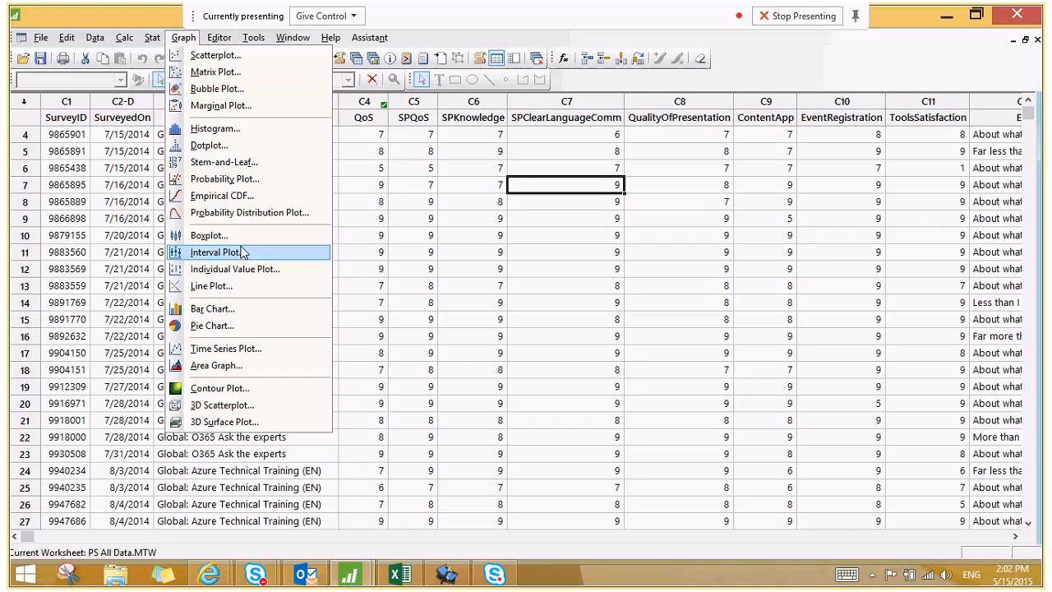
click(795, 17)
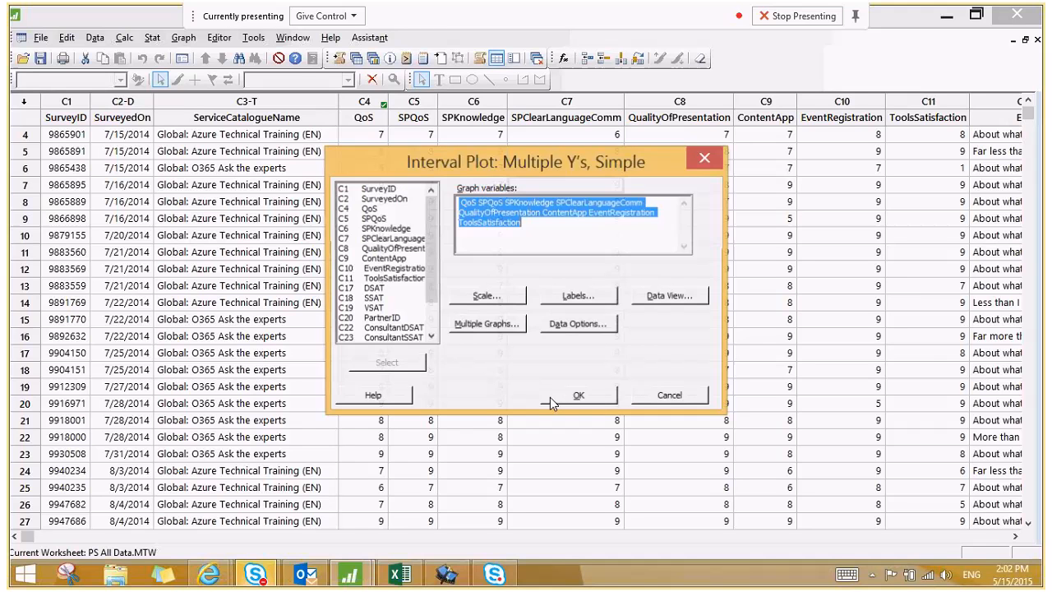
click(534, 227)
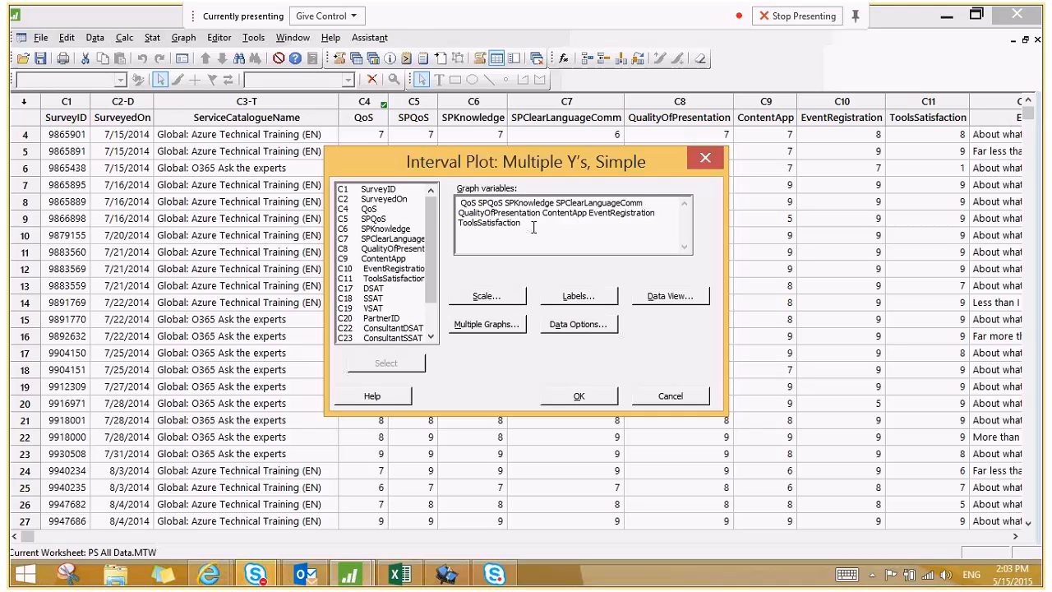
Draw the 95% CI interval plot of the eight scores and remove its title
click(578, 395)
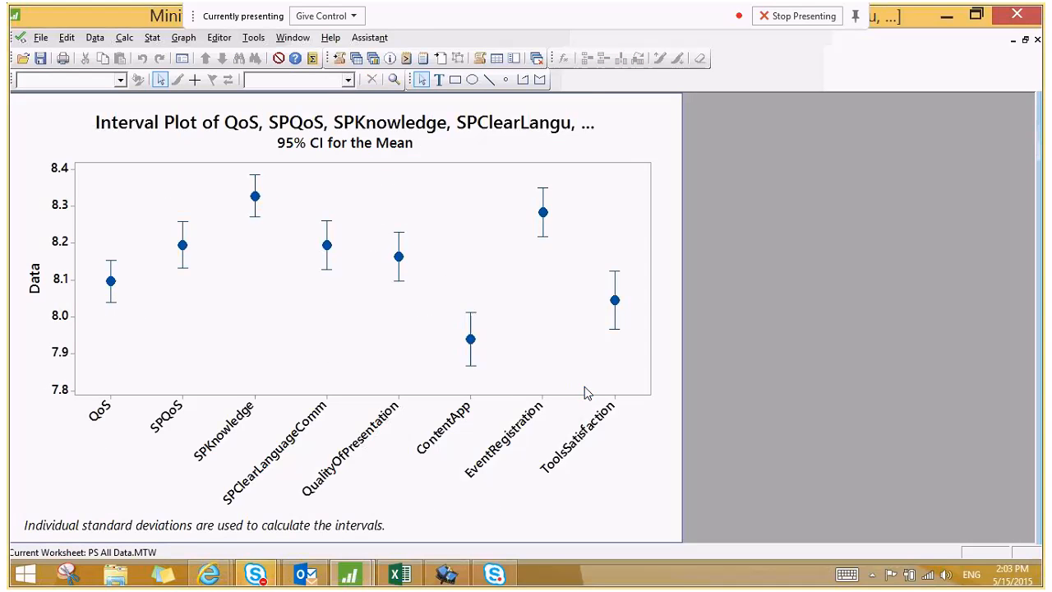
click(345, 142)
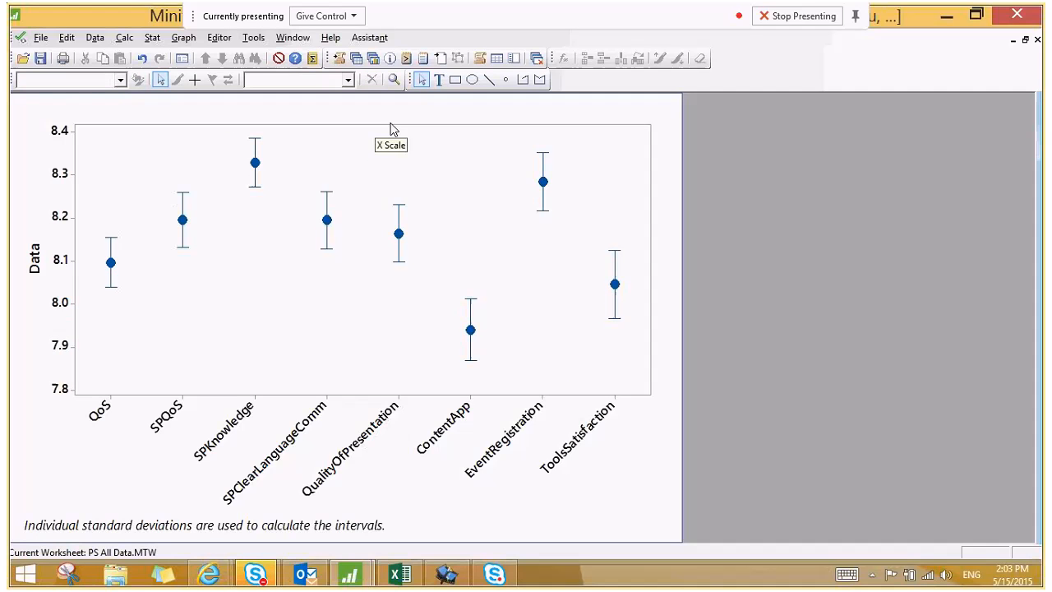
click(203, 524)
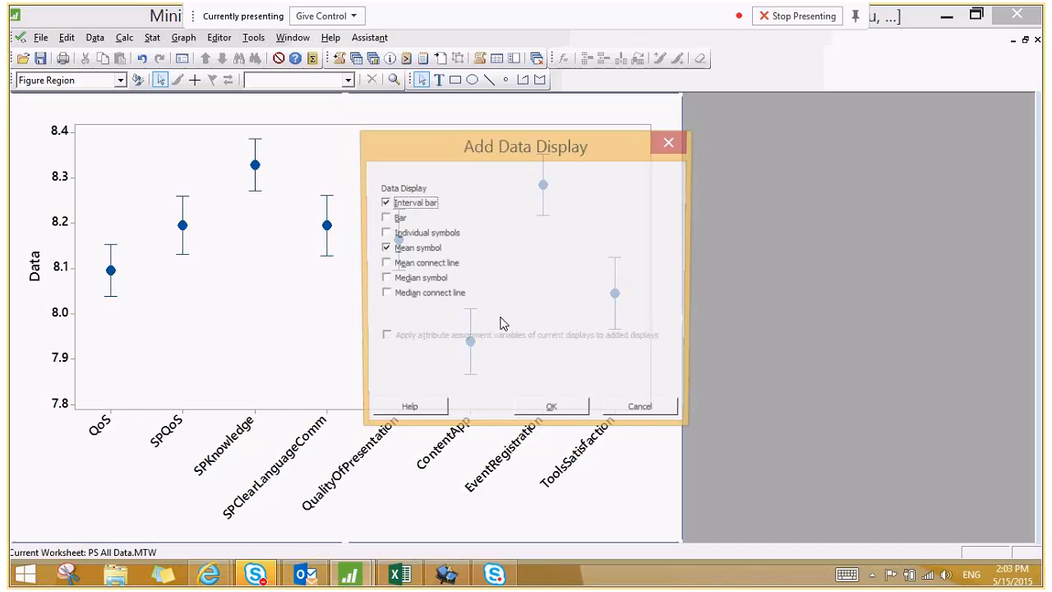
Add a mean connect line joining the eight score intervals
click(381, 263)
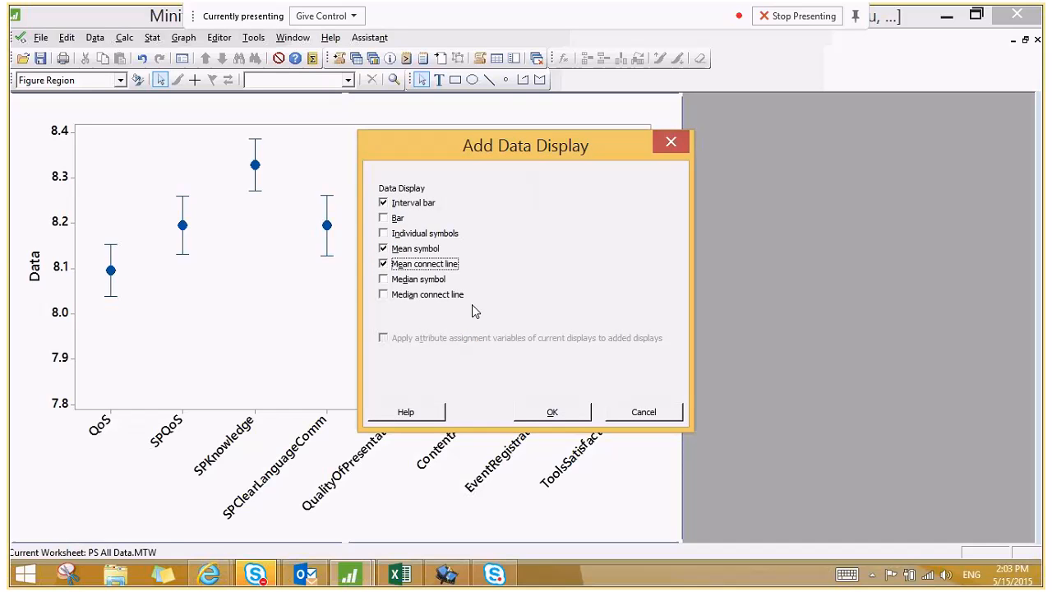
click(552, 411)
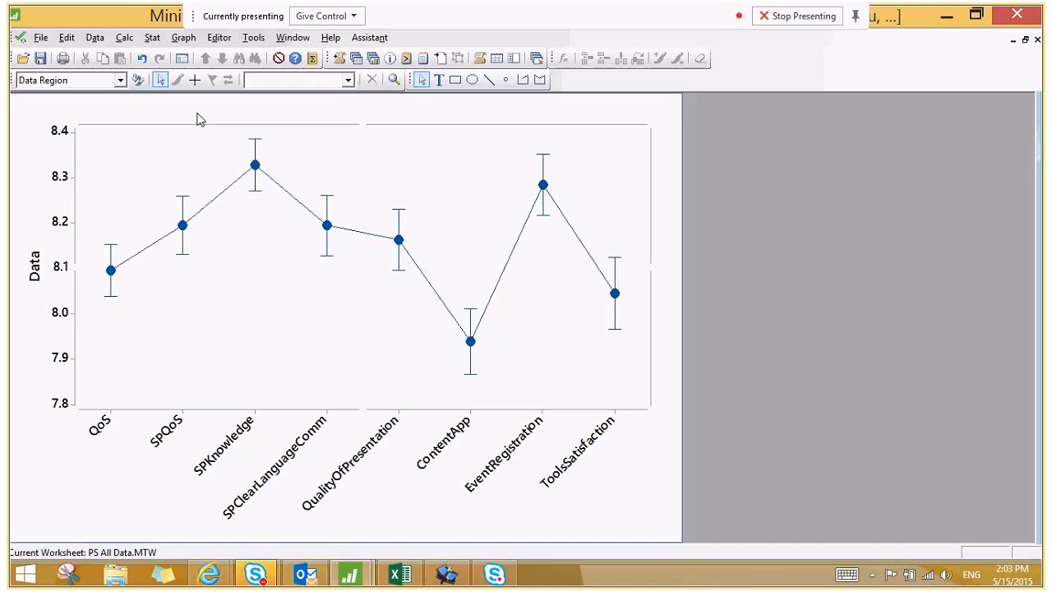
right_click(198, 118)
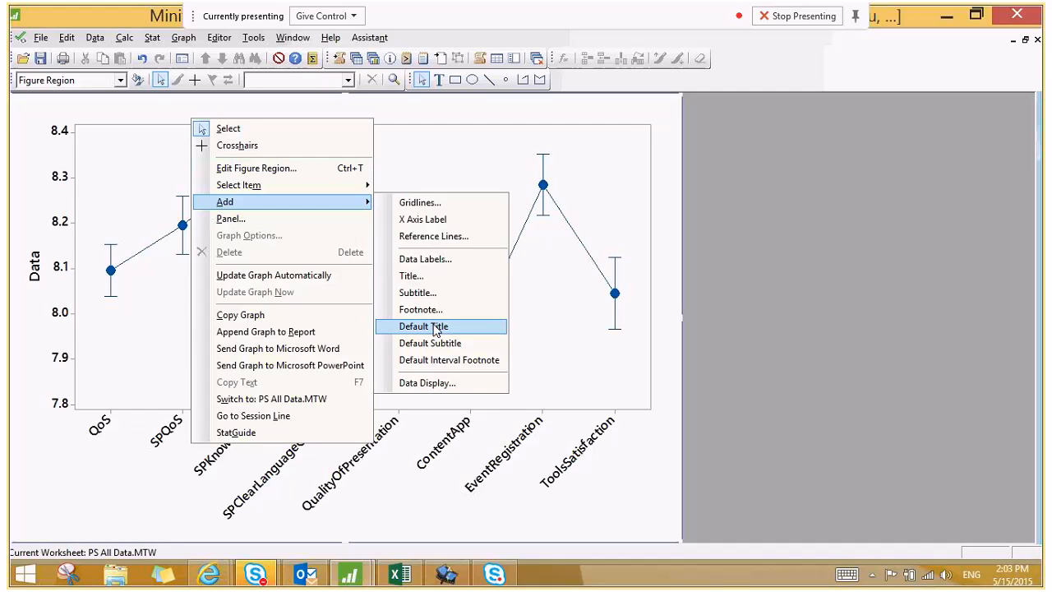
Add y-value data labels to each mean, 8.32896 for SPKnowledge down to 7.93934 for ContentApp
click(424, 258)
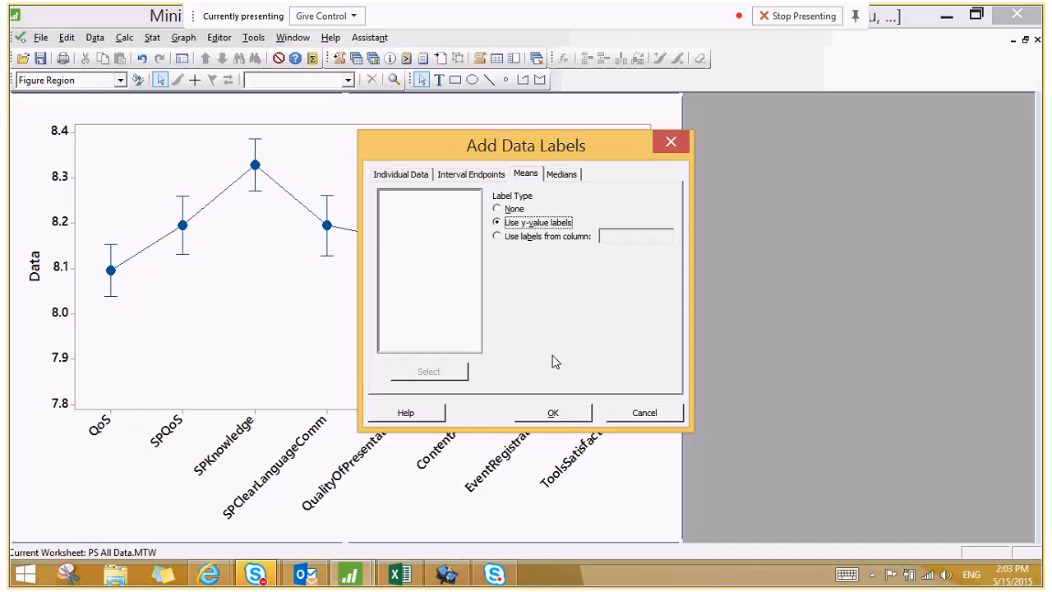
click(552, 411)
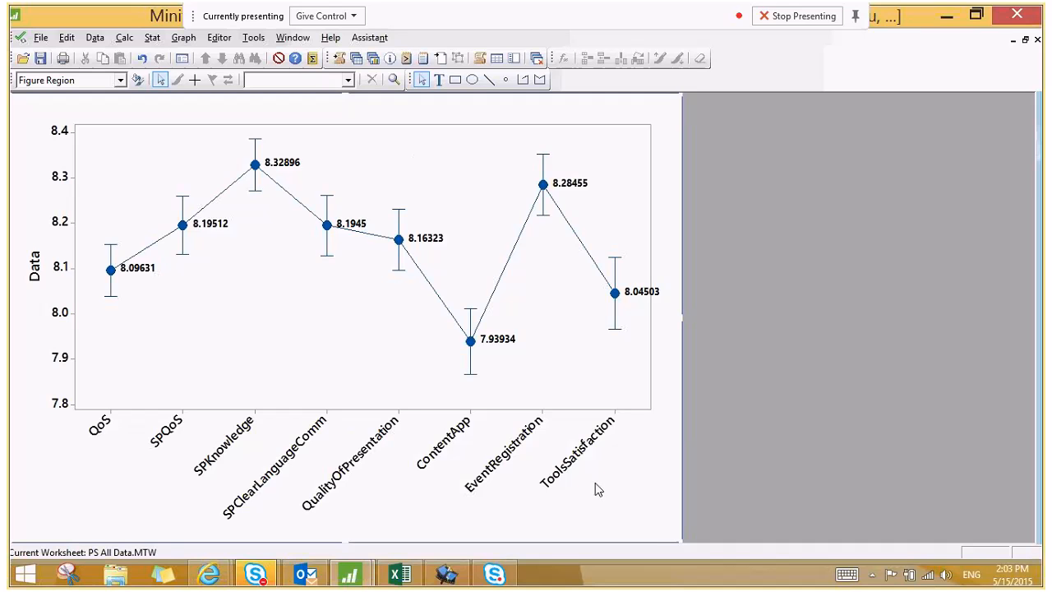
mouse_move(532, 467)
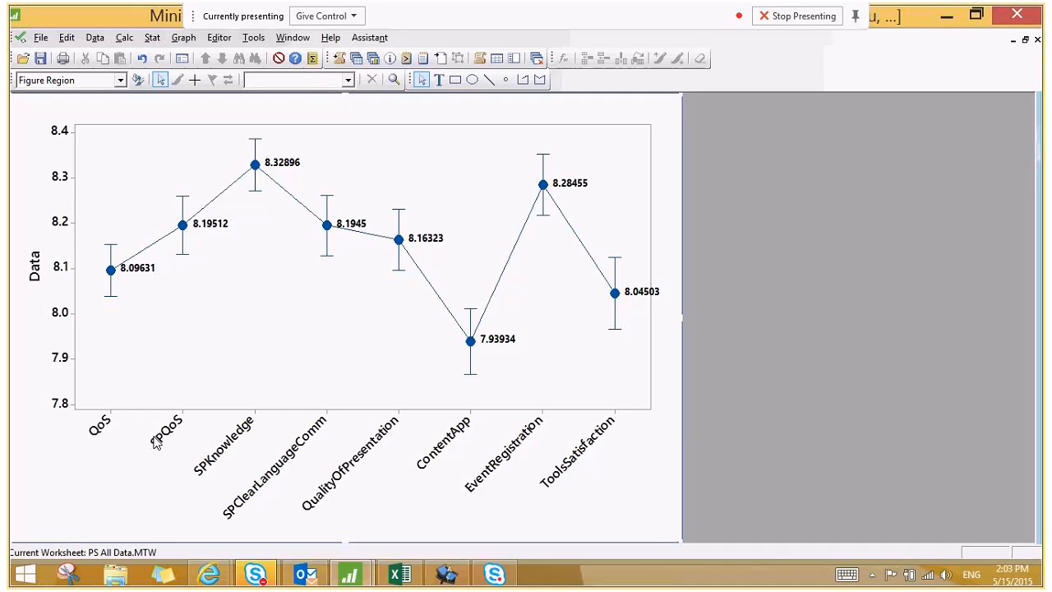
mouse_move(234, 133)
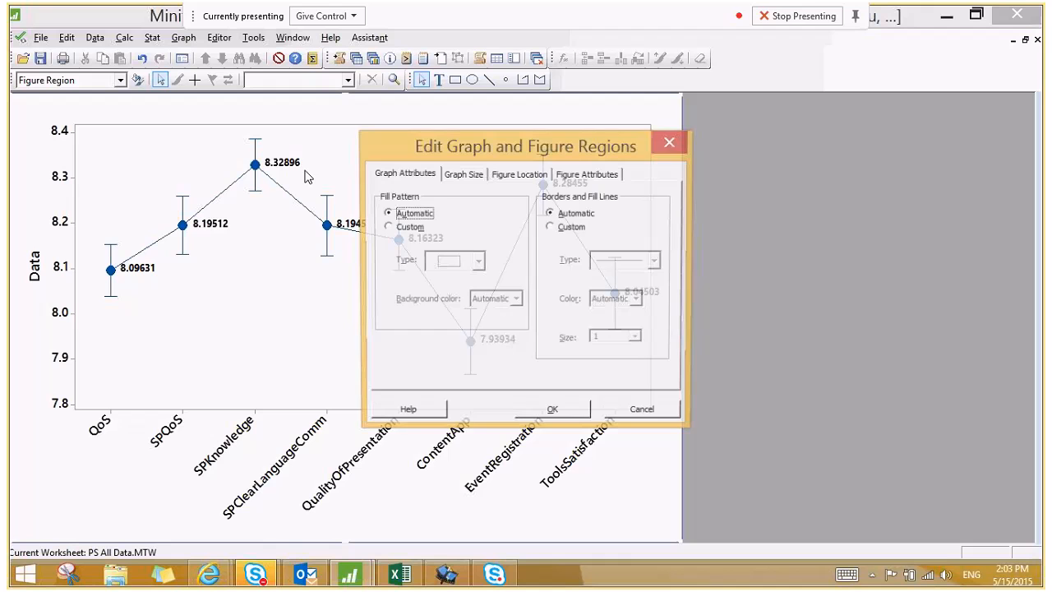
Set a custom graph size of 7 by 3 inches and make the data labels bold, size 10
click(463, 174)
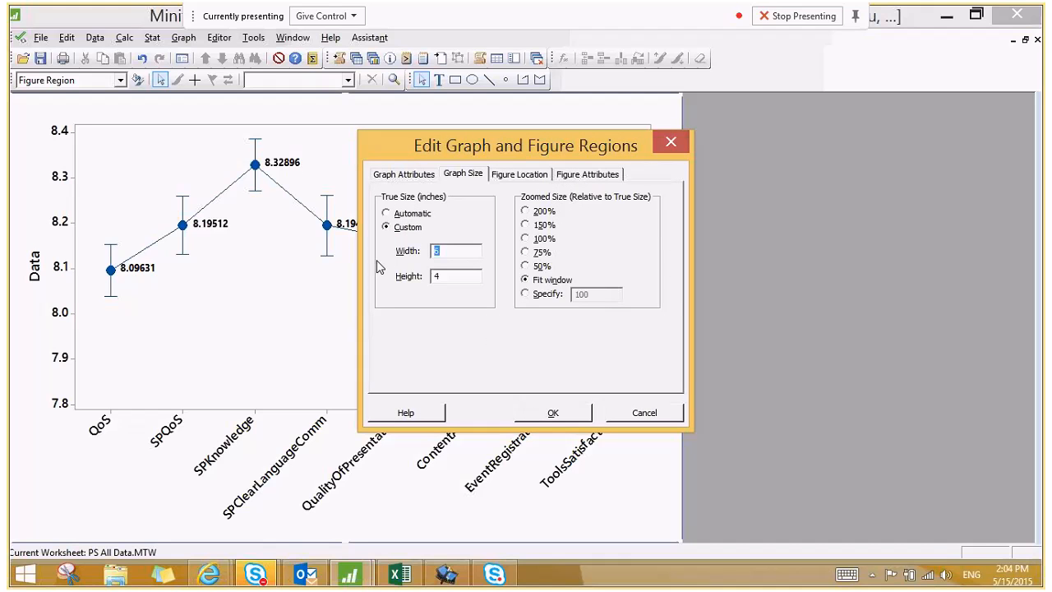
text(7)
click(457, 274)
text(3)
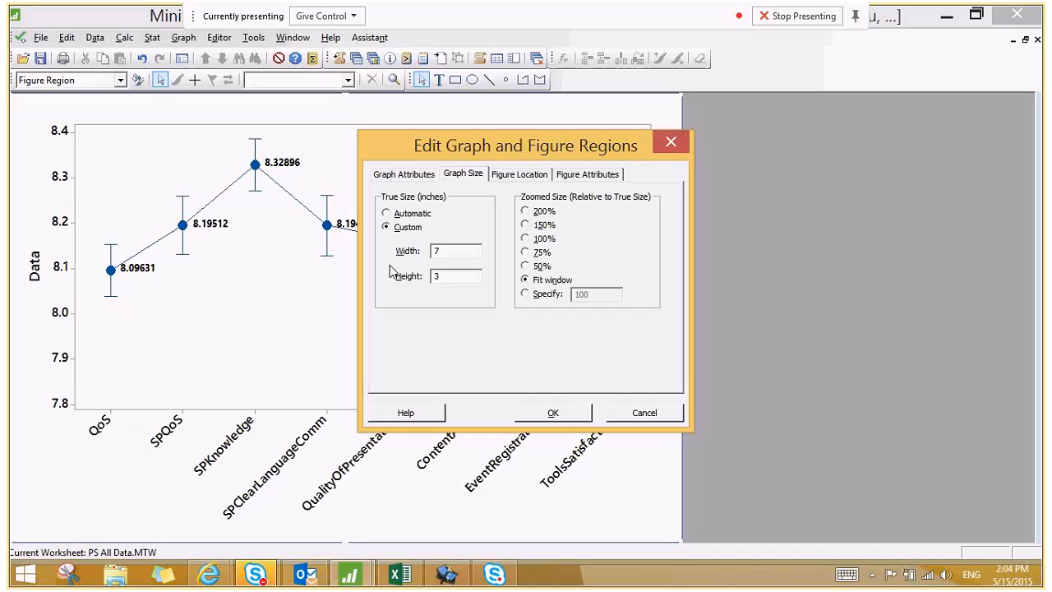
click(552, 410)
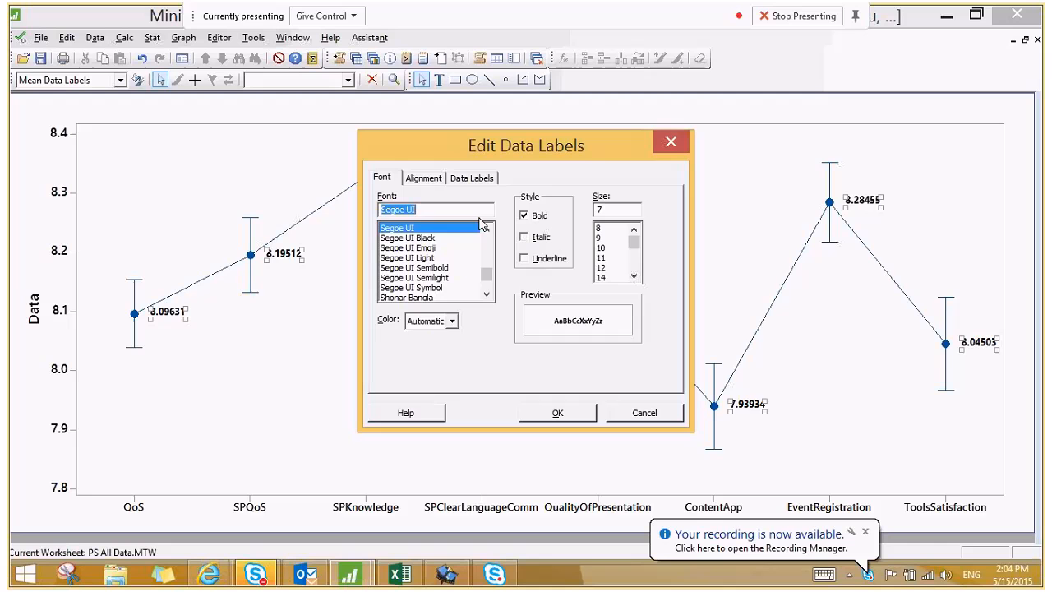
click(602, 246)
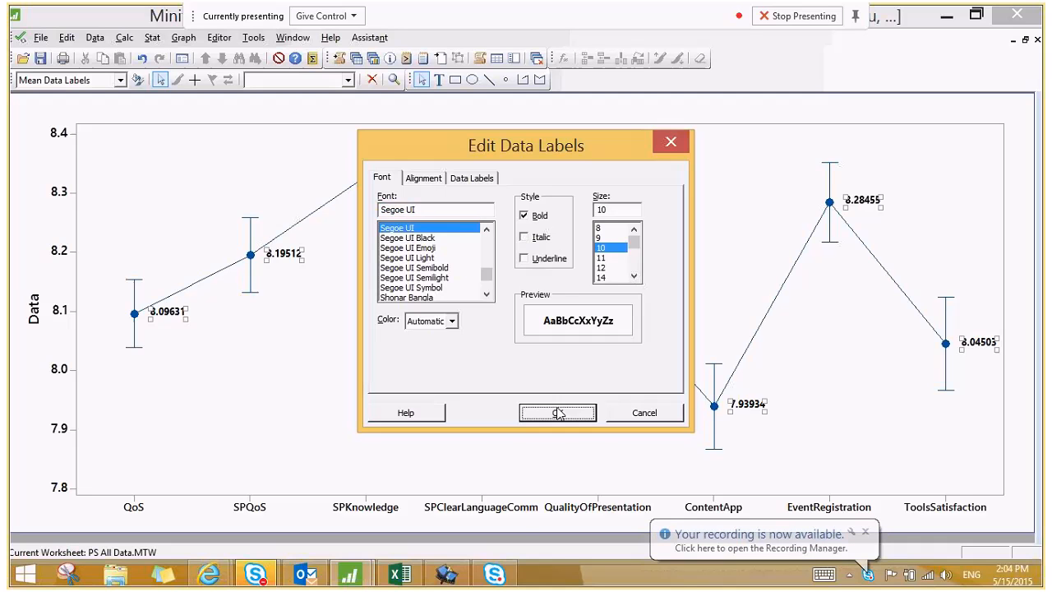
click(557, 411)
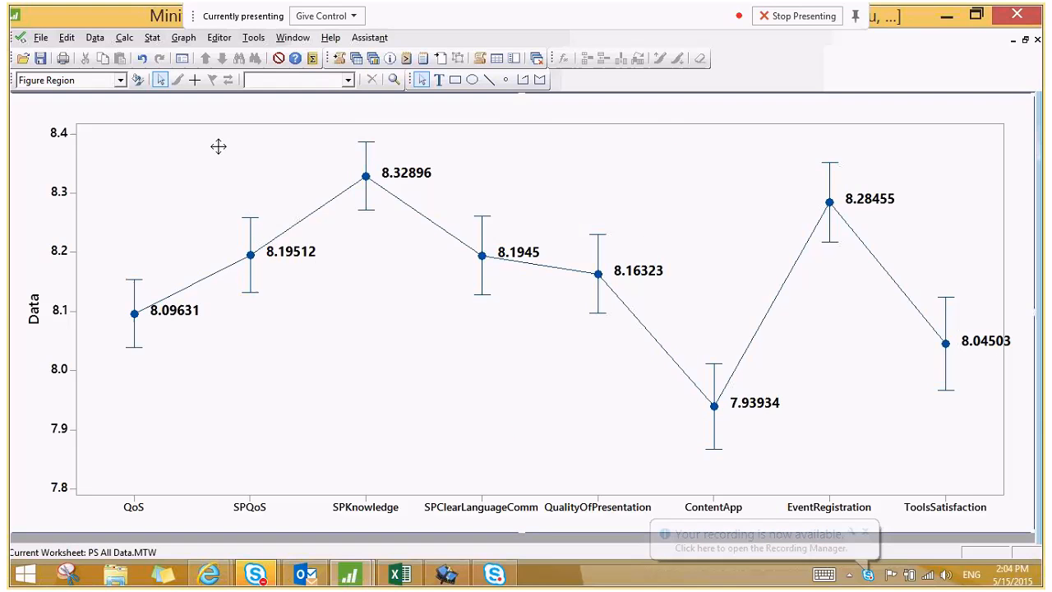
Select the finished interval plot's data region and bring up its copy options
click(650, 470)
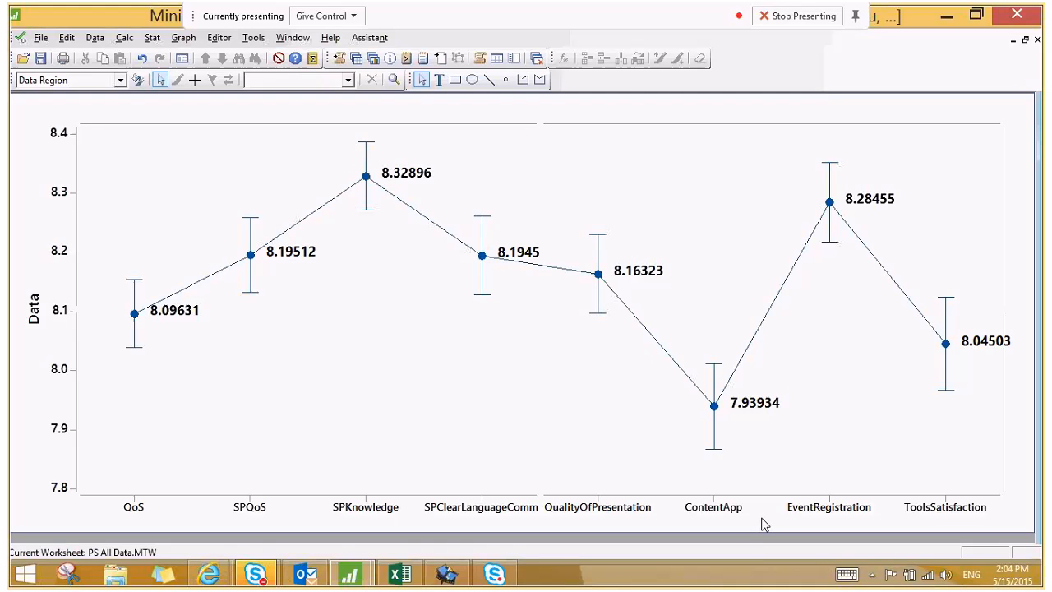
mouse_move(715, 371)
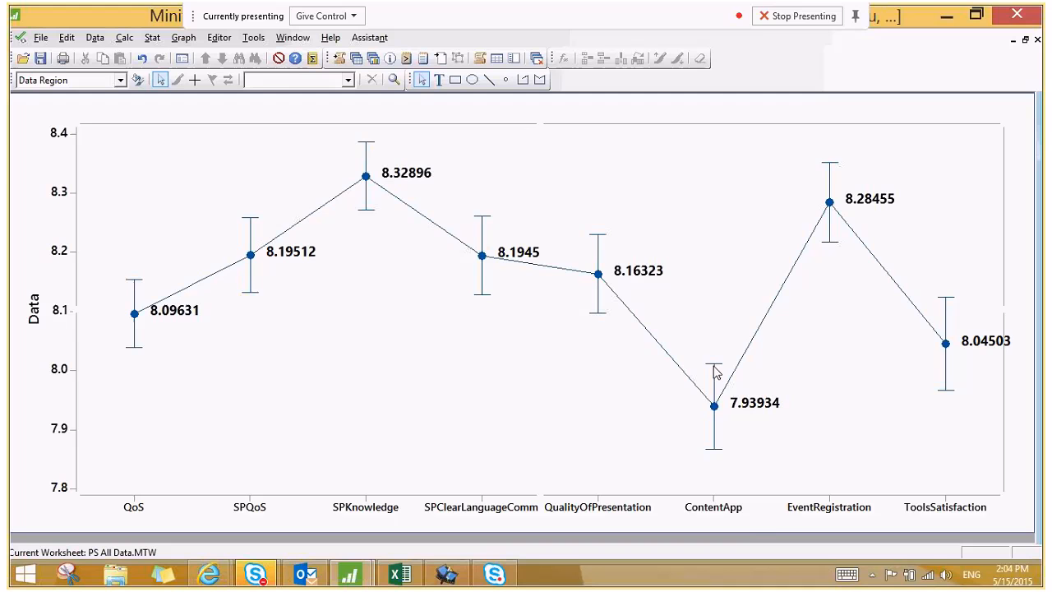
mouse_move(795, 371)
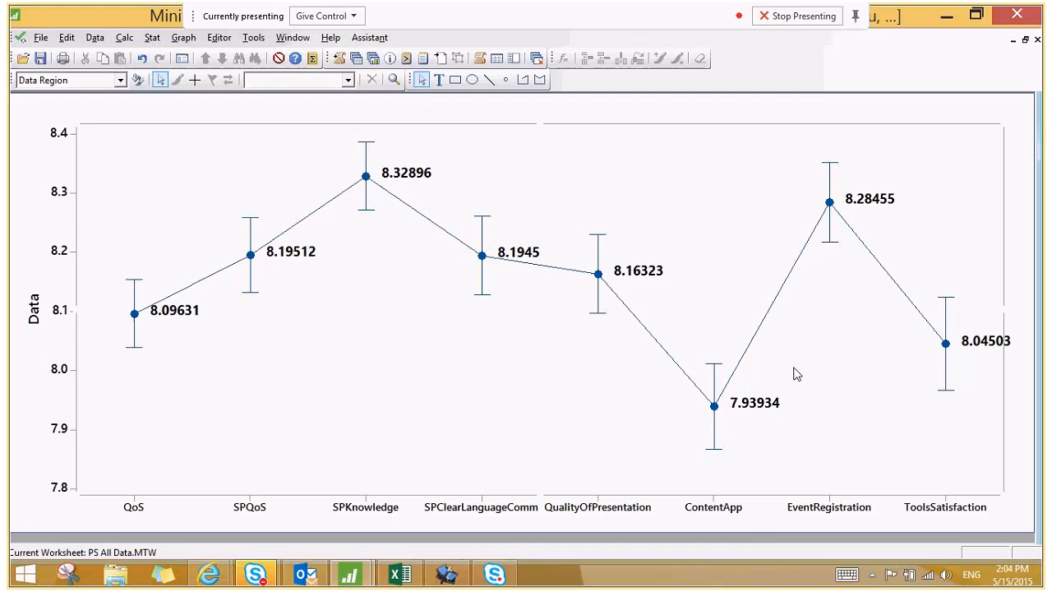
mouse_move(738, 434)
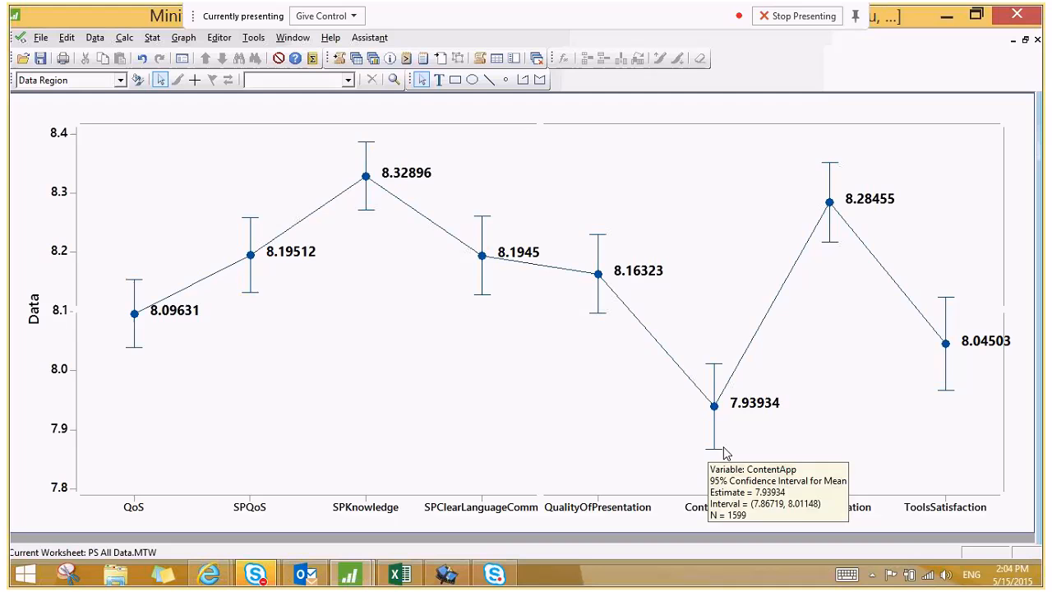
mouse_move(705, 451)
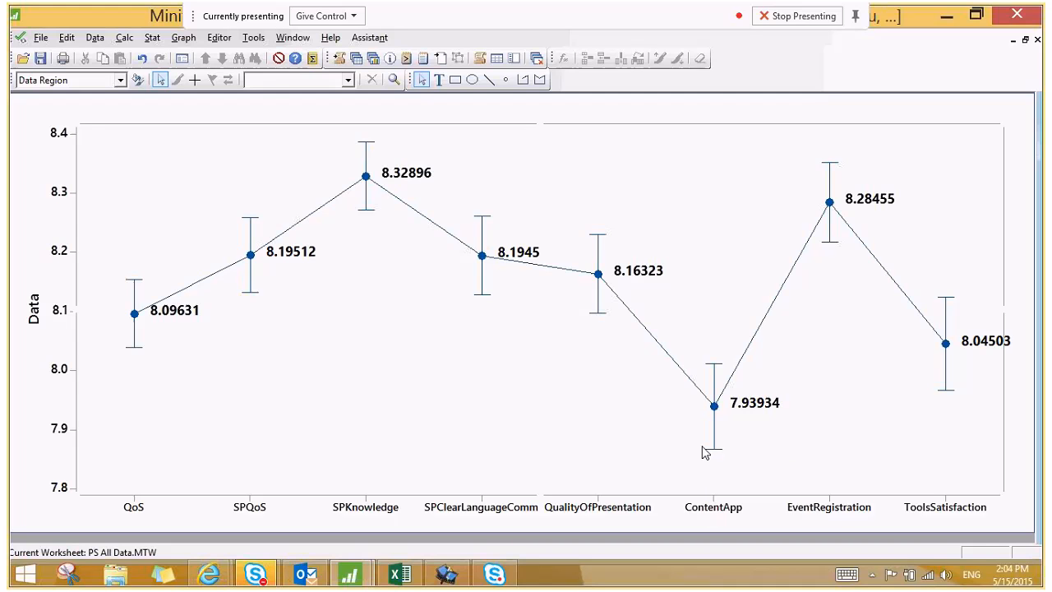
mouse_move(720, 368)
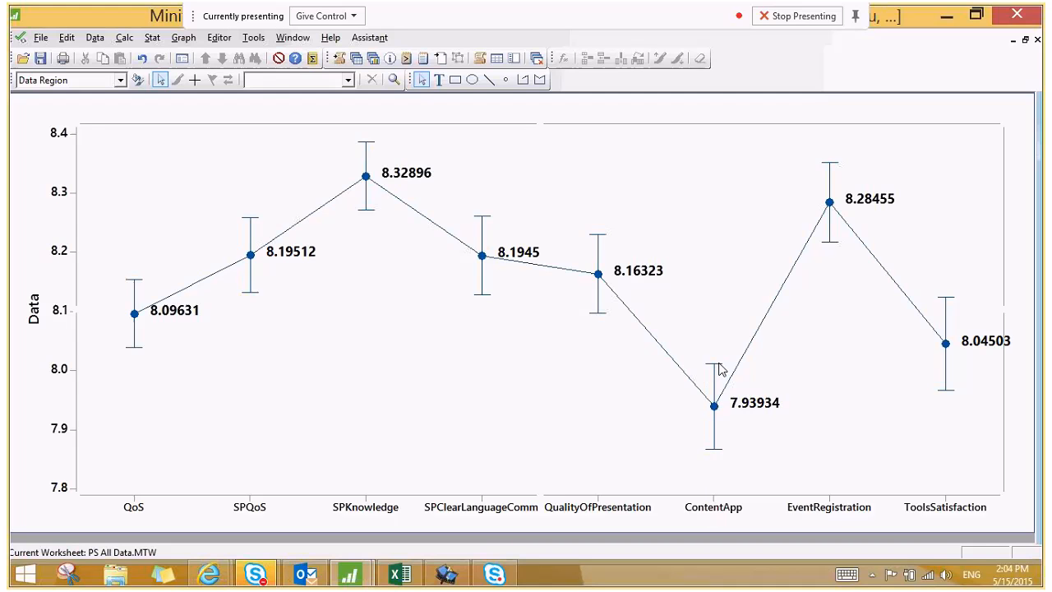
mouse_move(713, 372)
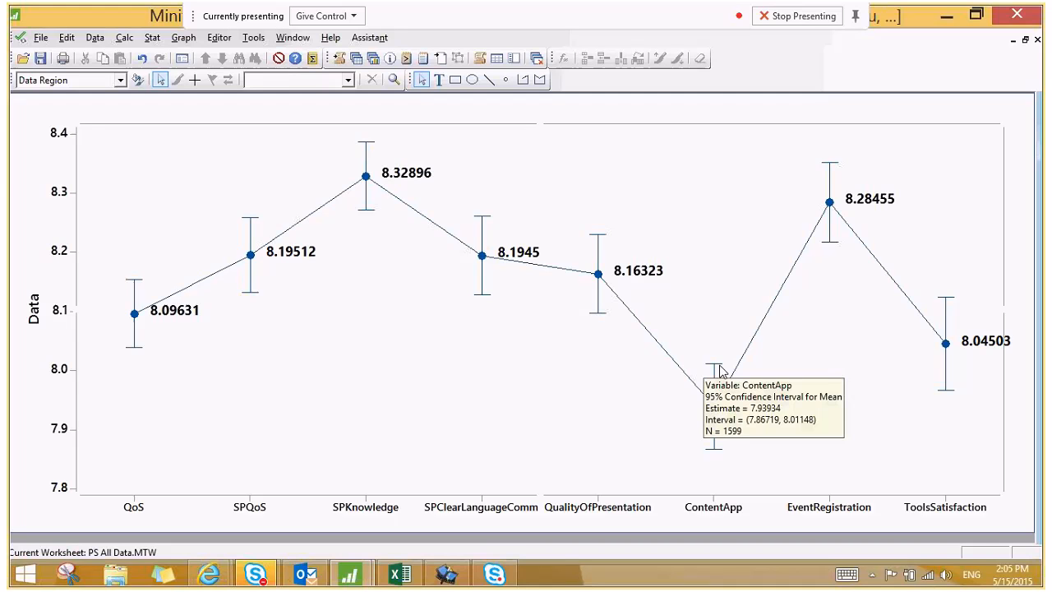
mouse_move(134, 358)
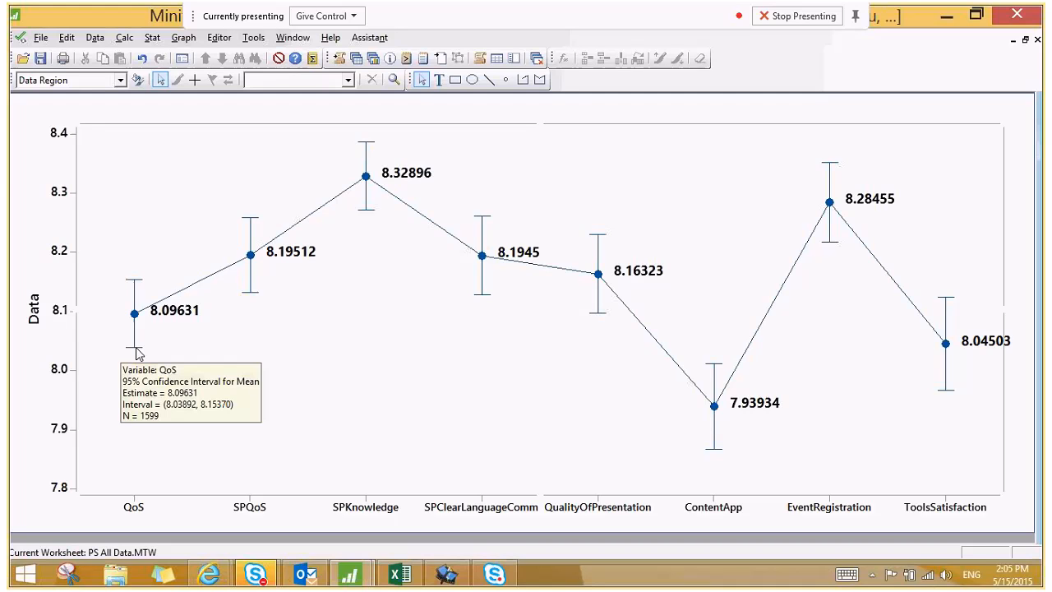
mouse_move(947, 396)
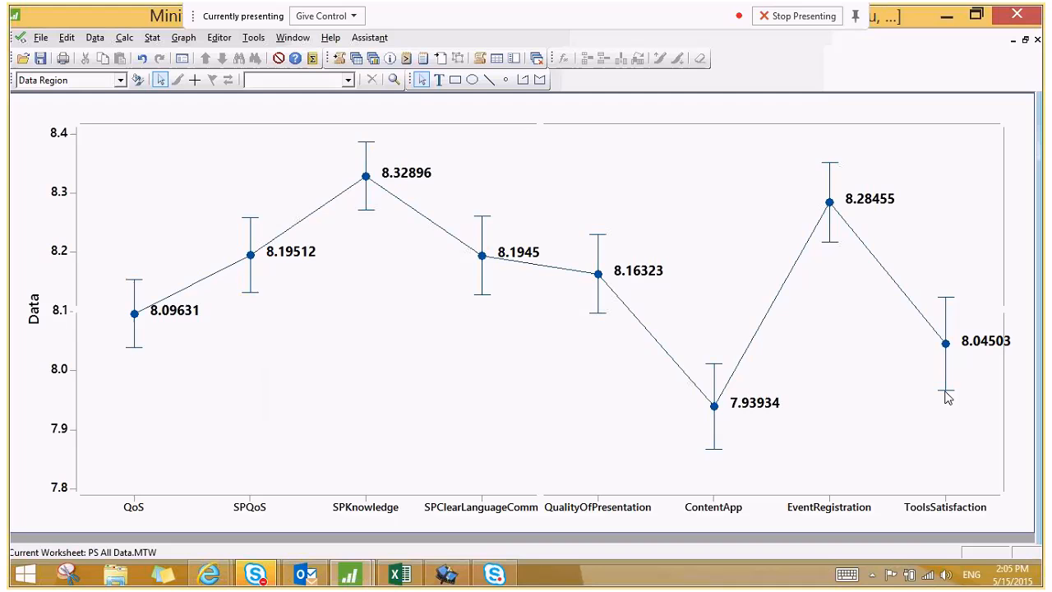
mouse_move(950, 356)
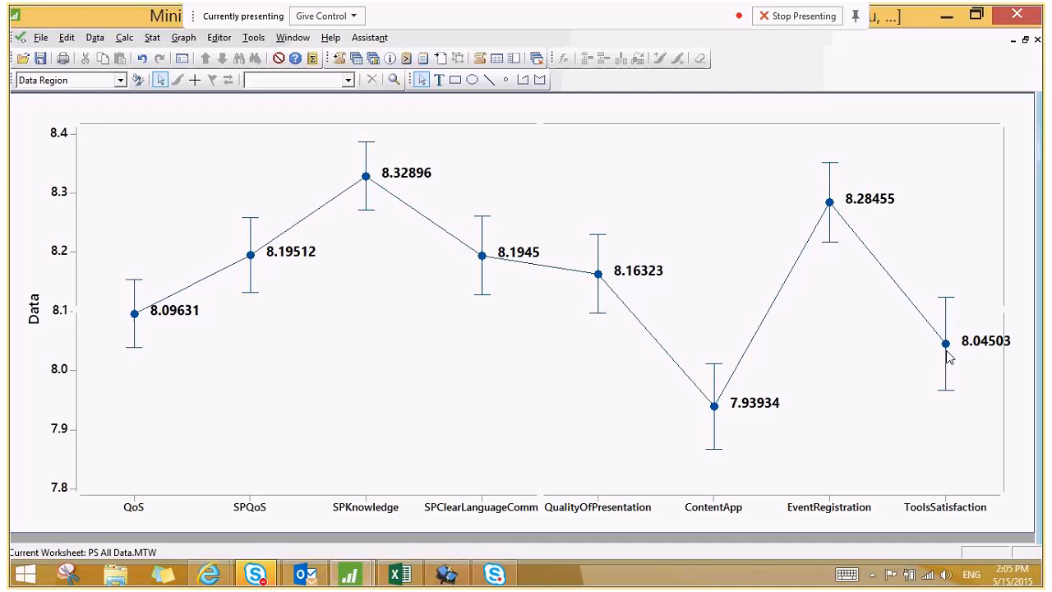
mouse_move(953, 299)
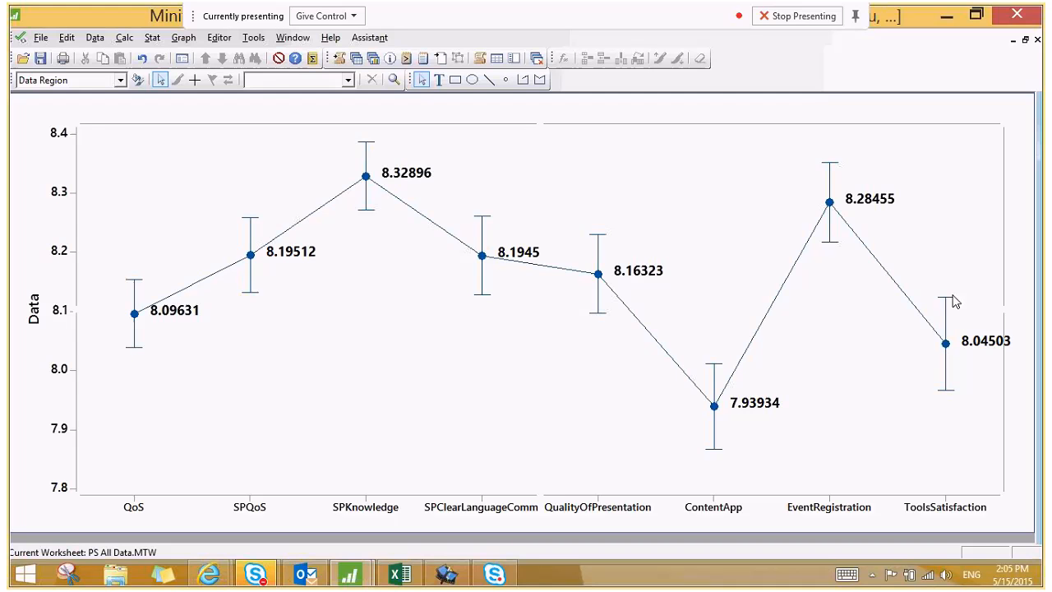
mouse_move(950, 302)
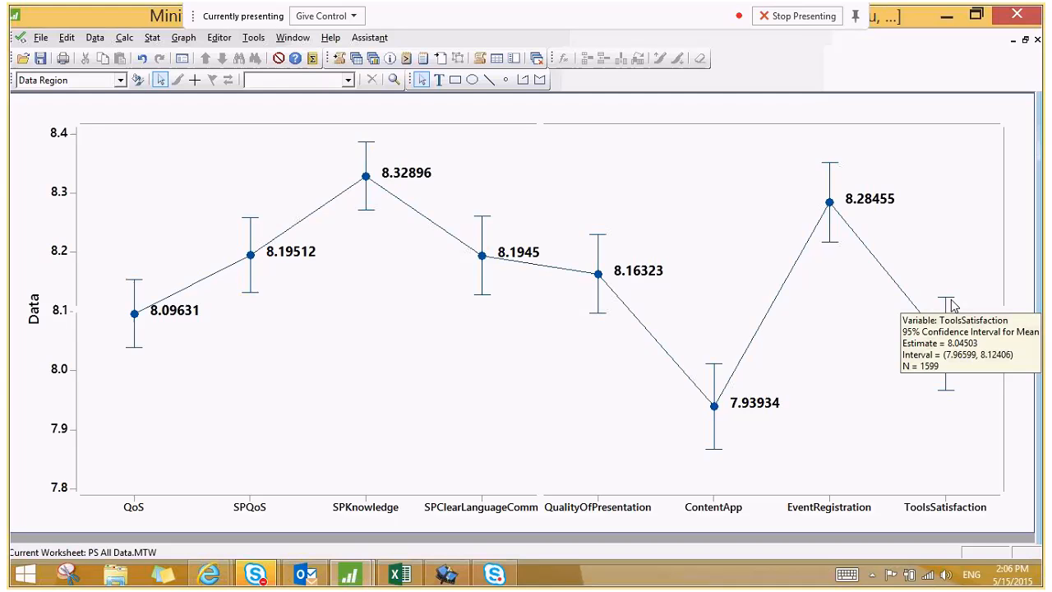
mouse_move(390, 395)
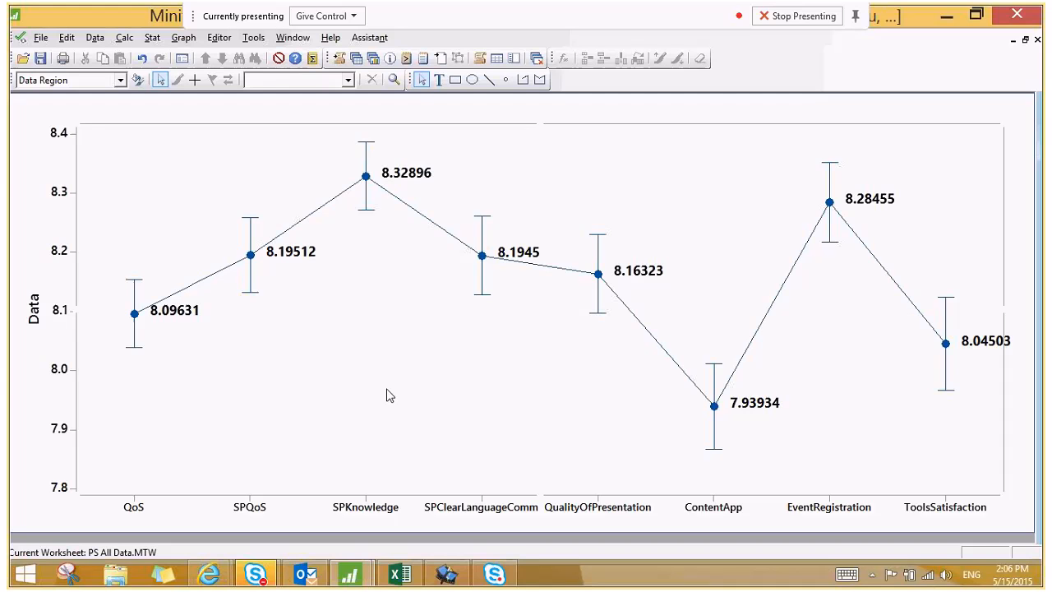
mouse_move(128, 357)
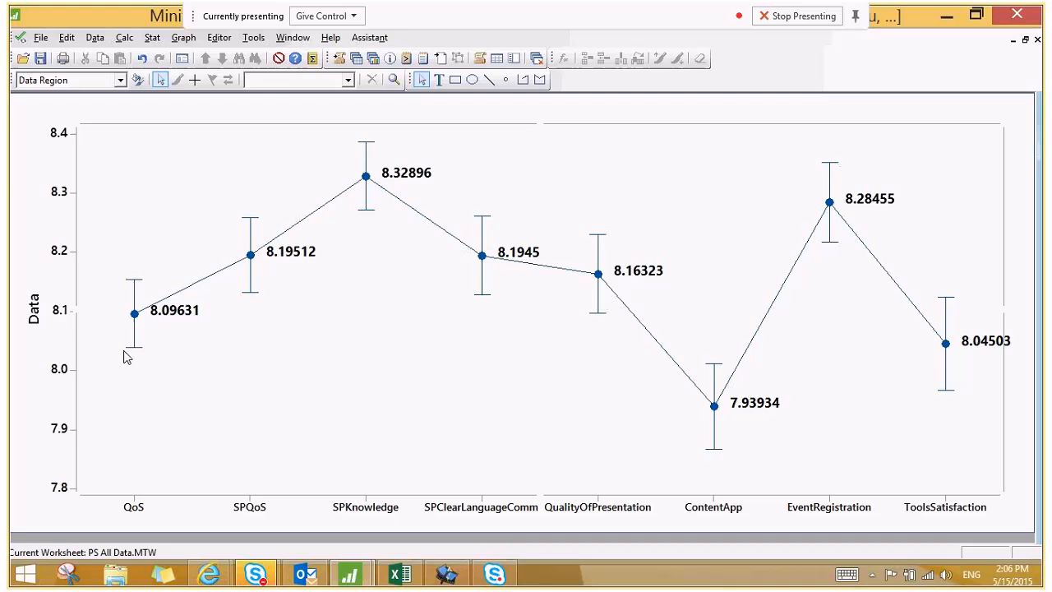
mouse_move(139, 353)
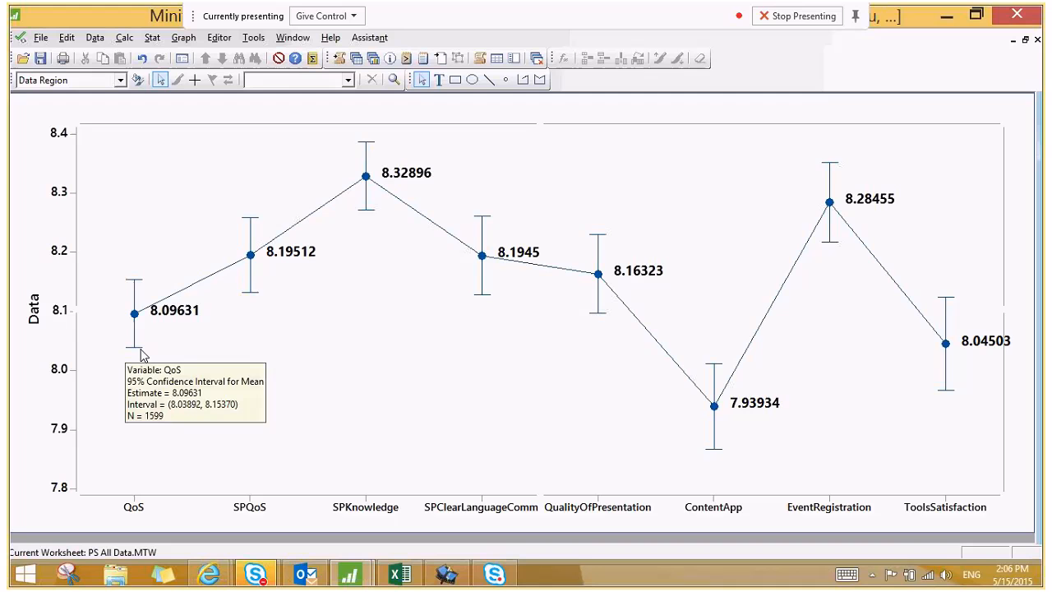
mouse_move(274, 420)
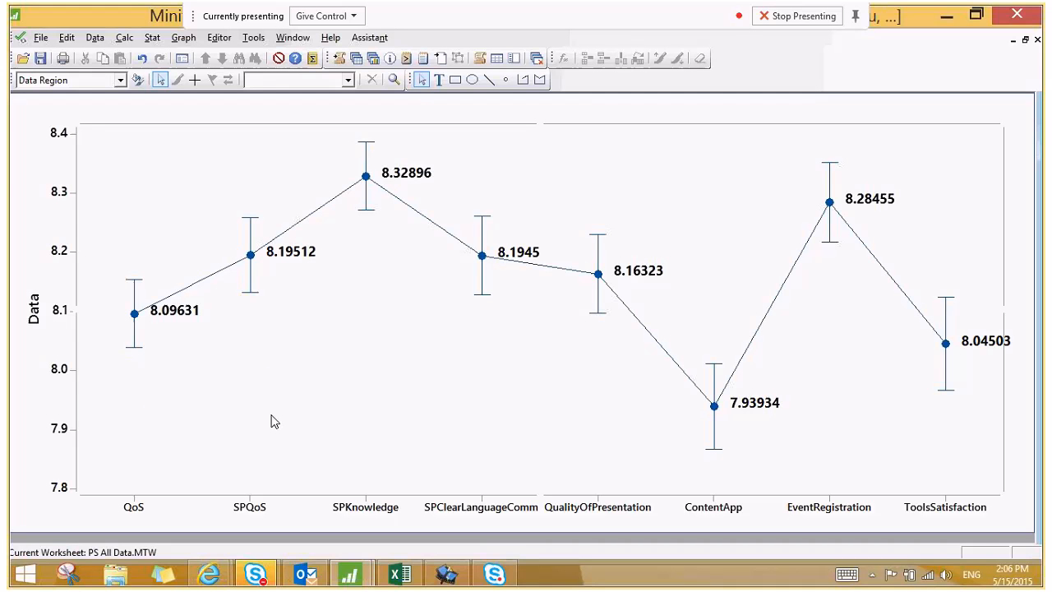
mouse_move(151, 500)
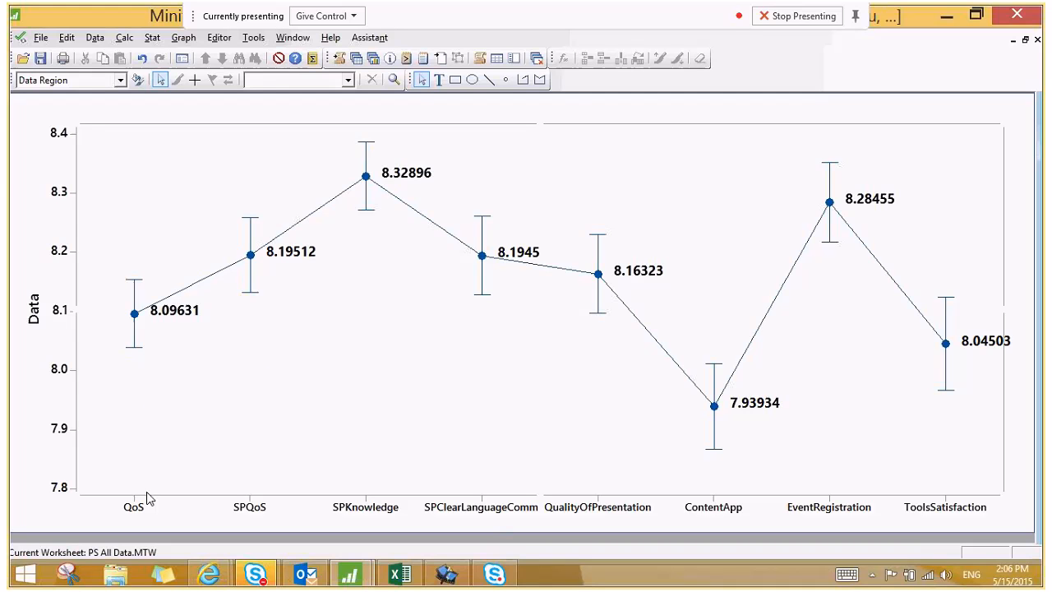
mouse_move(779, 437)
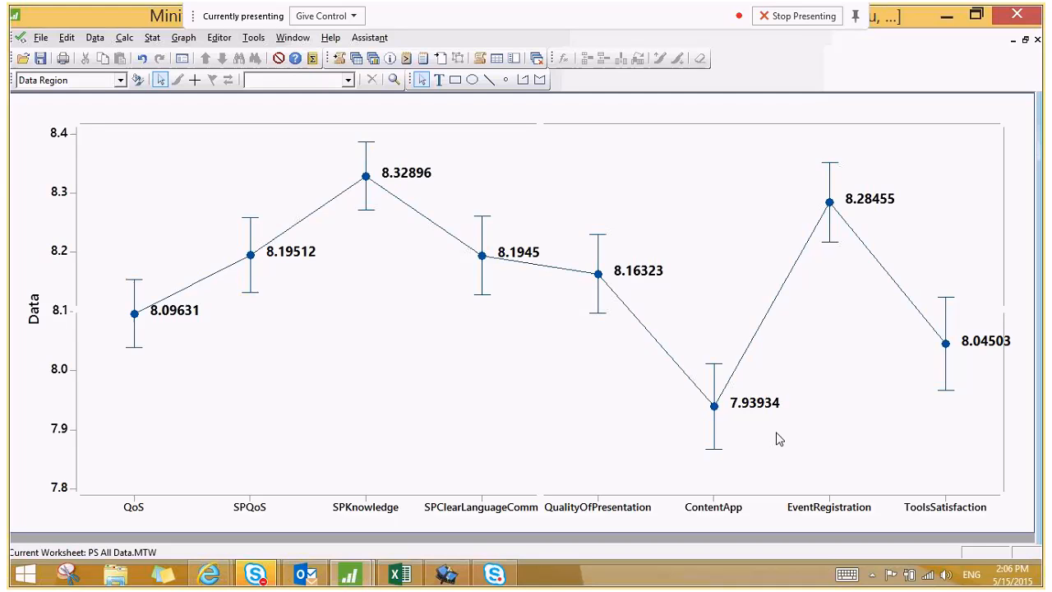
mouse_move(758, 463)
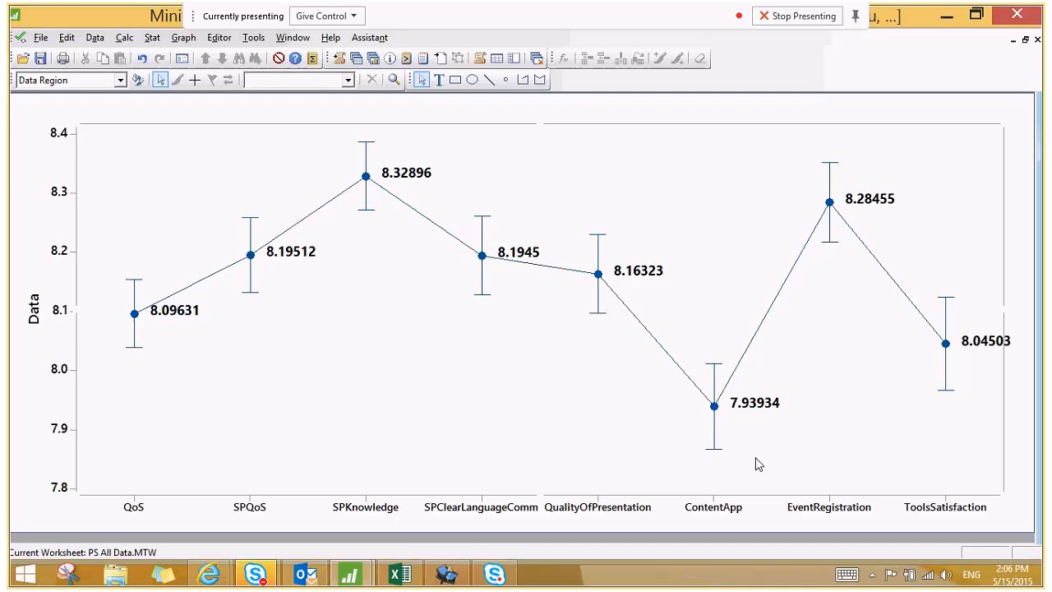
mouse_move(976, 368)
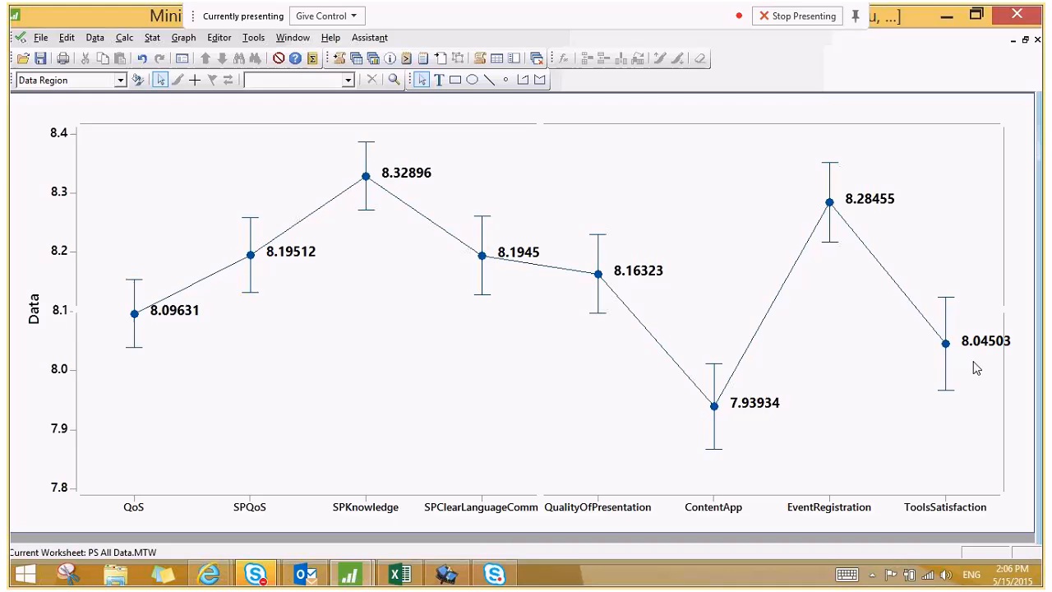
mouse_move(805, 457)
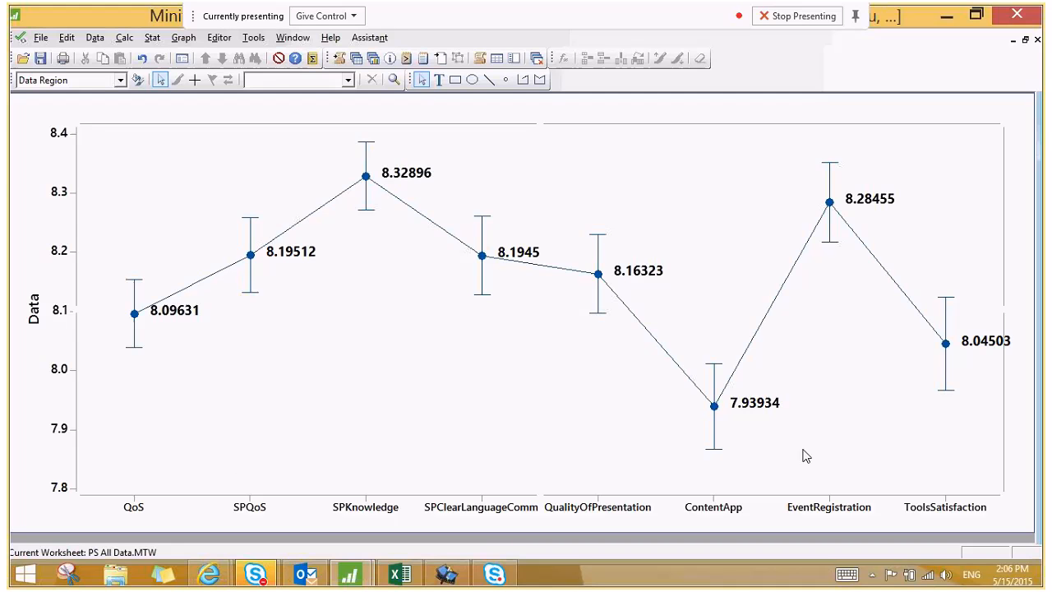
mouse_move(411, 307)
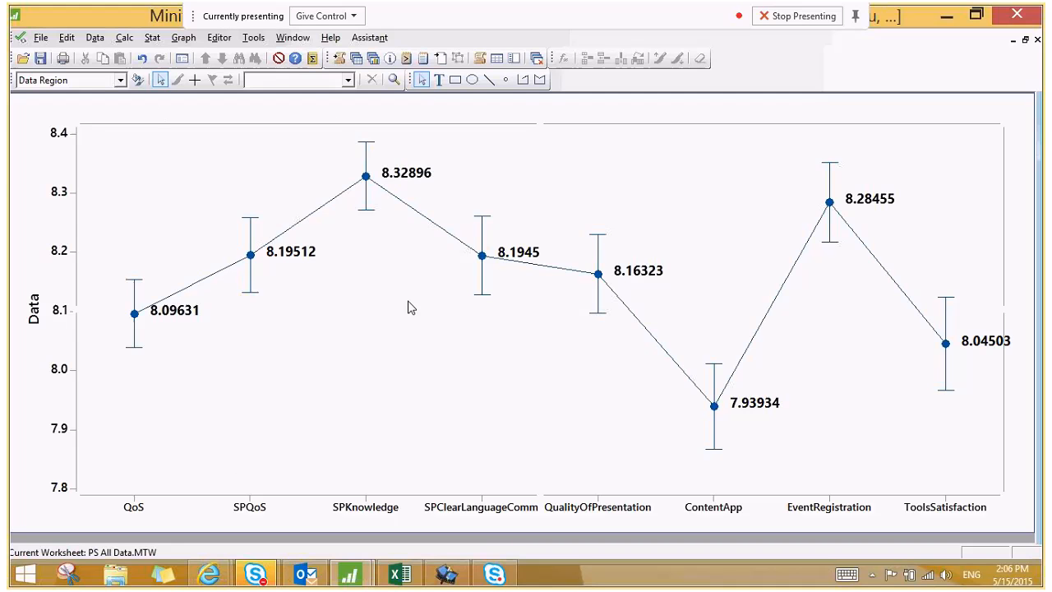
right_click(411, 307)
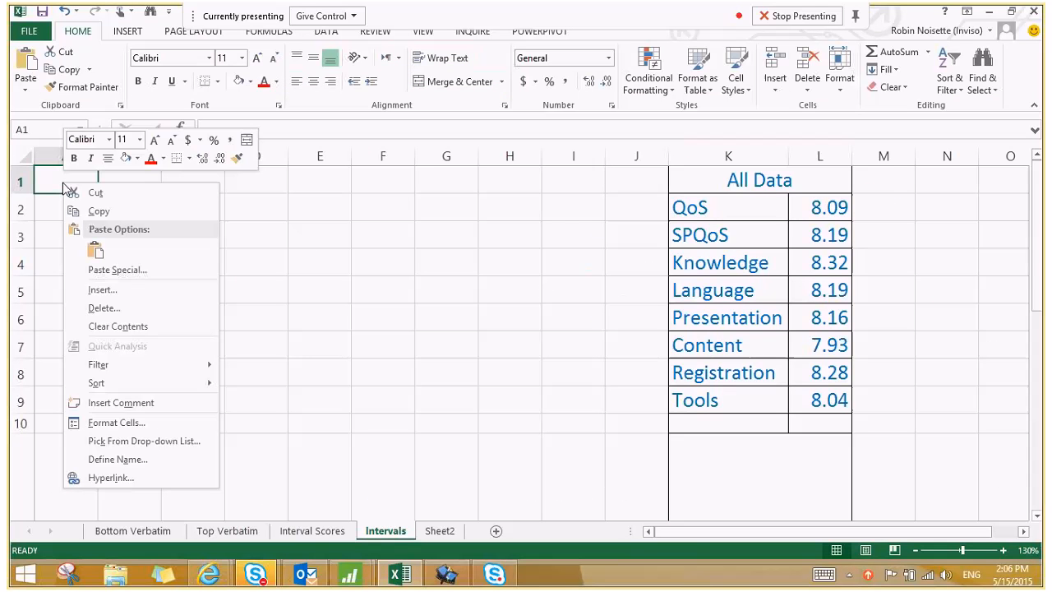
mouse_move(95, 250)
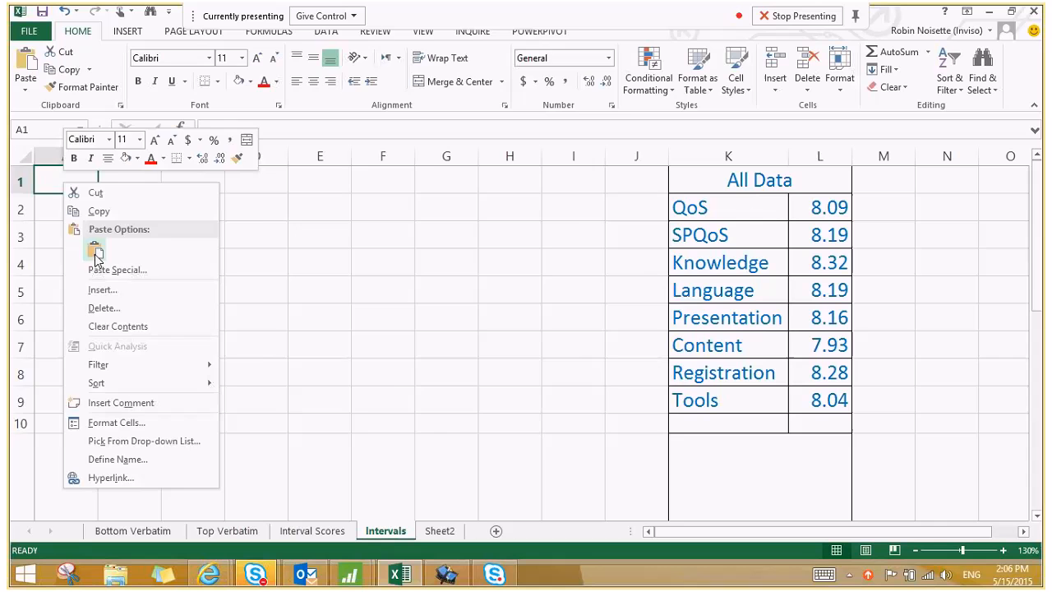
Paste the interval plot as a picture at A1 beside the All Data means table
click(95, 248)
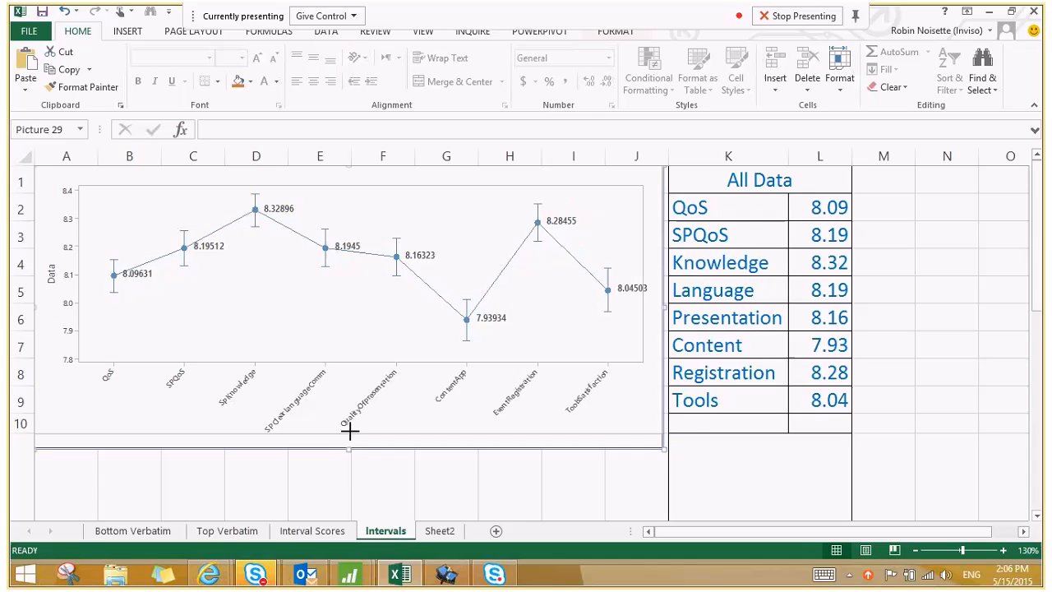
click(319, 477)
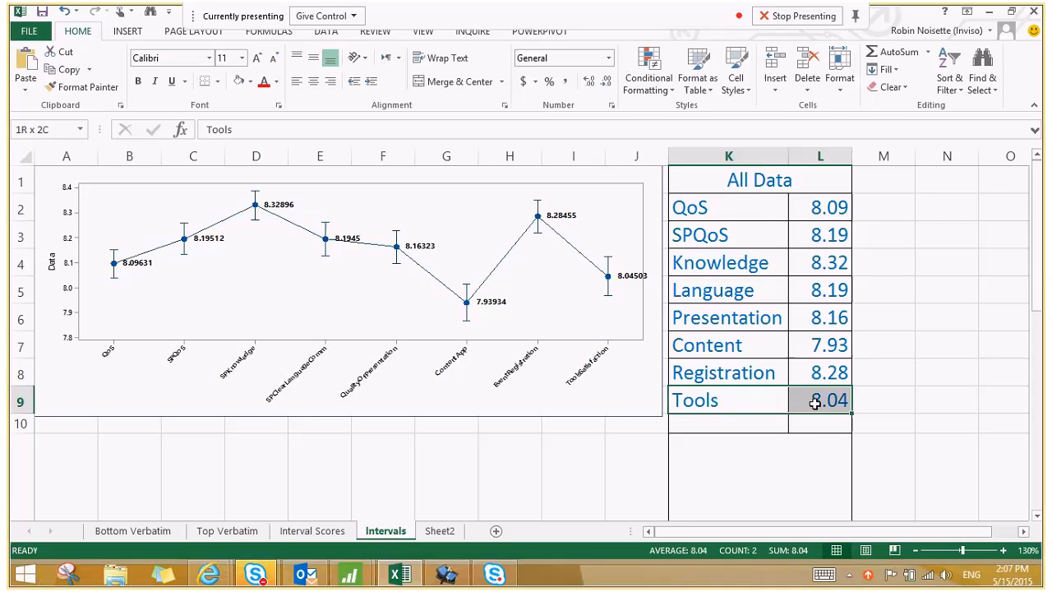
Fill the Content, Registration and Tools rows of the All Data table with yellow
click(706, 345)
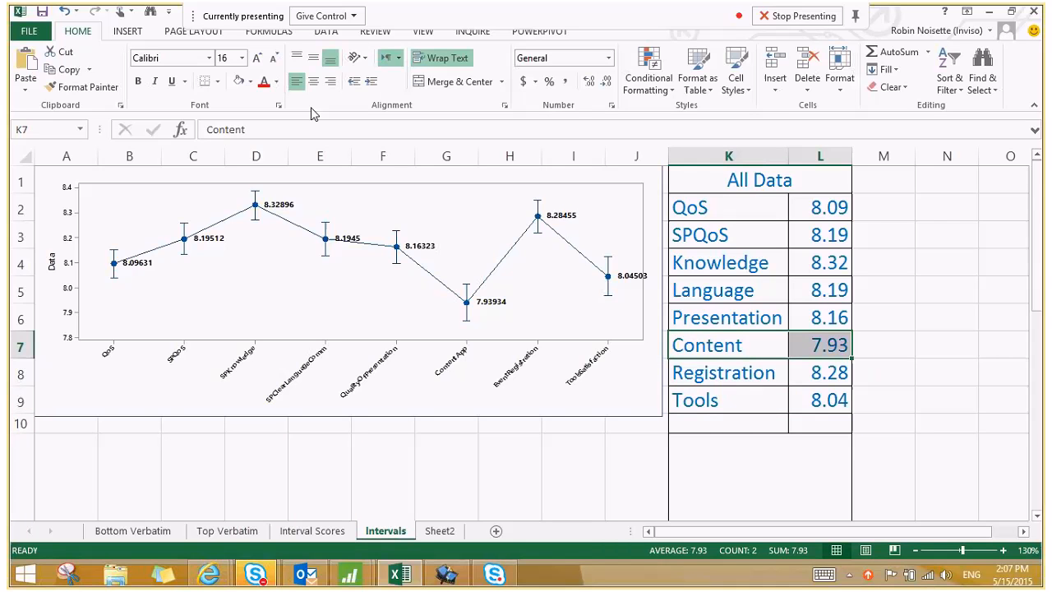
click(250, 81)
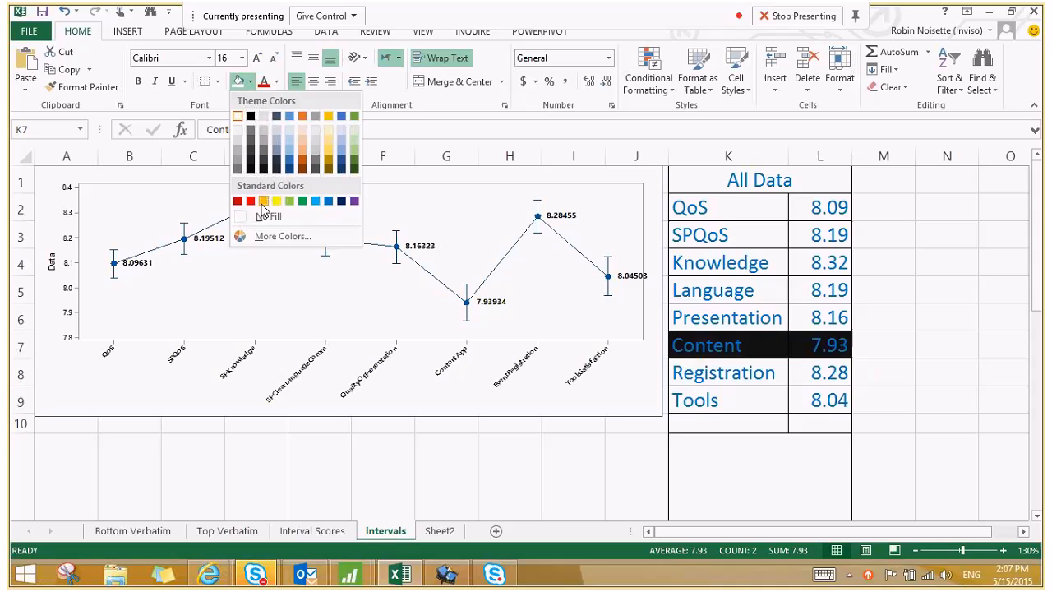
click(276, 200)
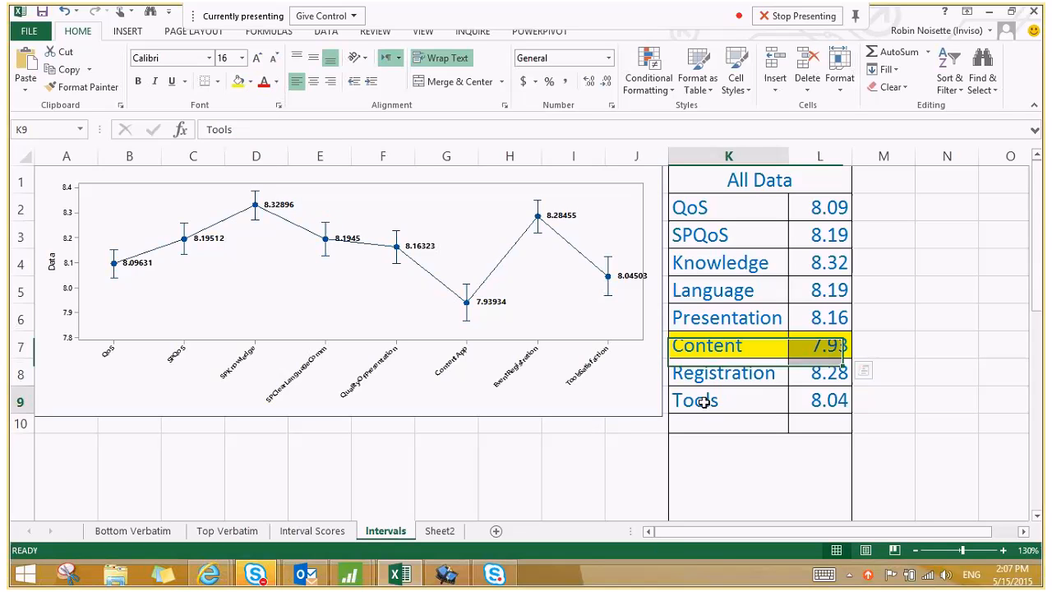
click(819, 401)
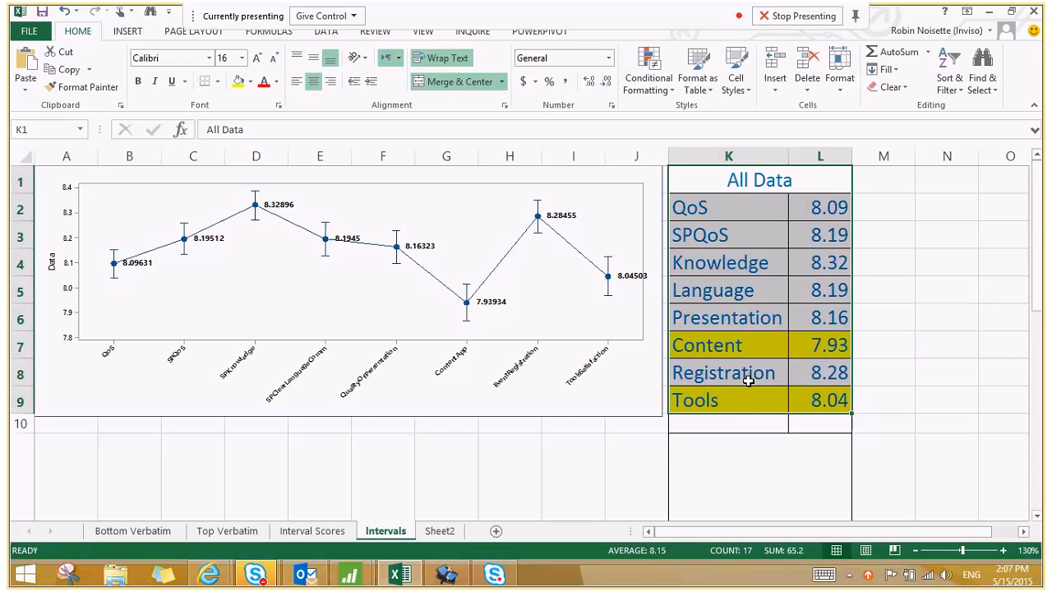
mouse_move(395, 187)
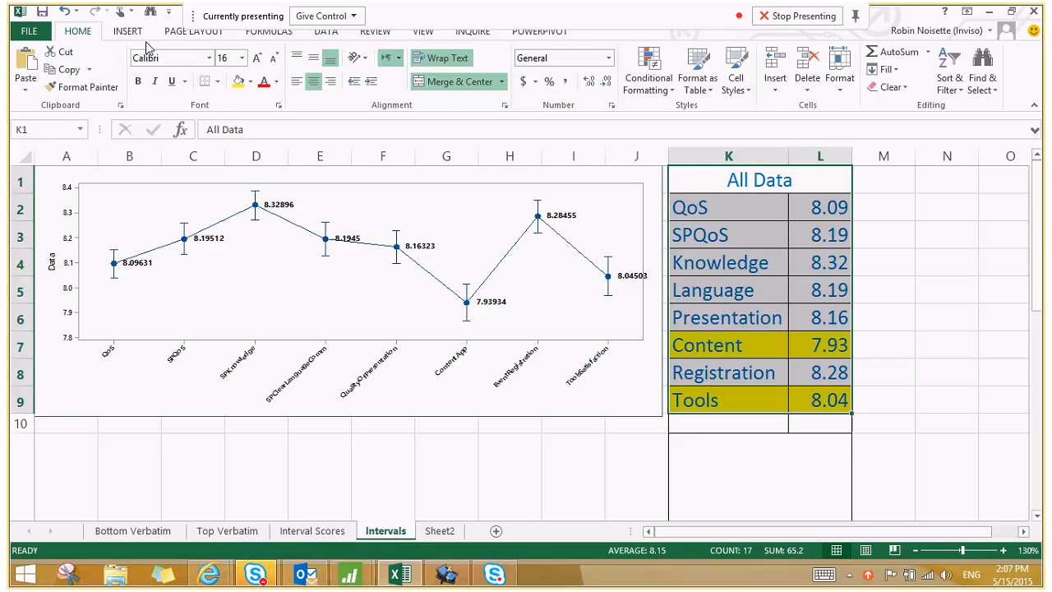
click(128, 31)
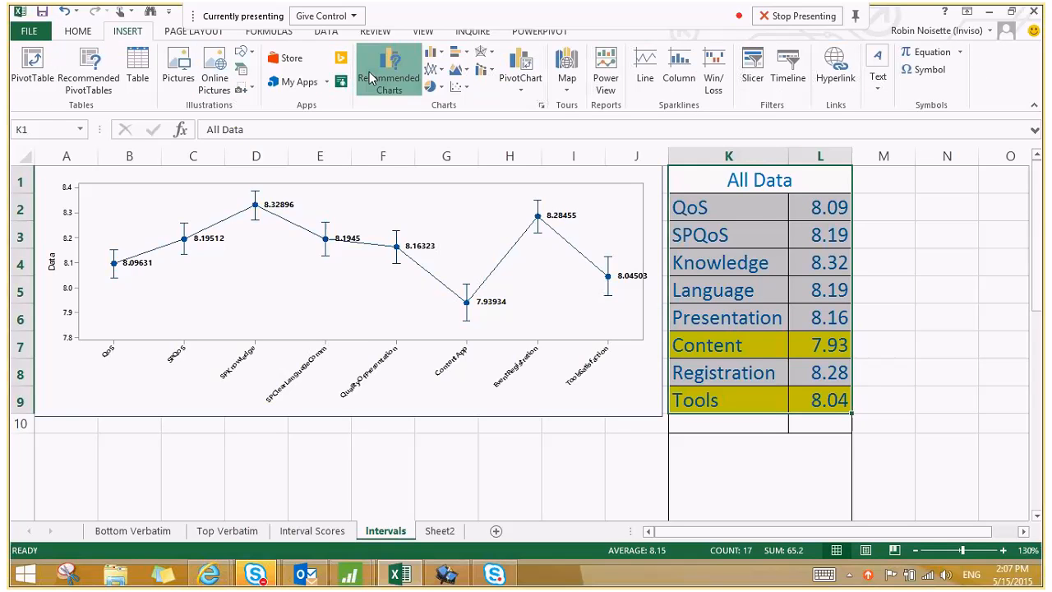
Insert a Recommended Charts clustered bar chart of the All Data means, QoS 8.09 through Tools 8.04
click(388, 74)
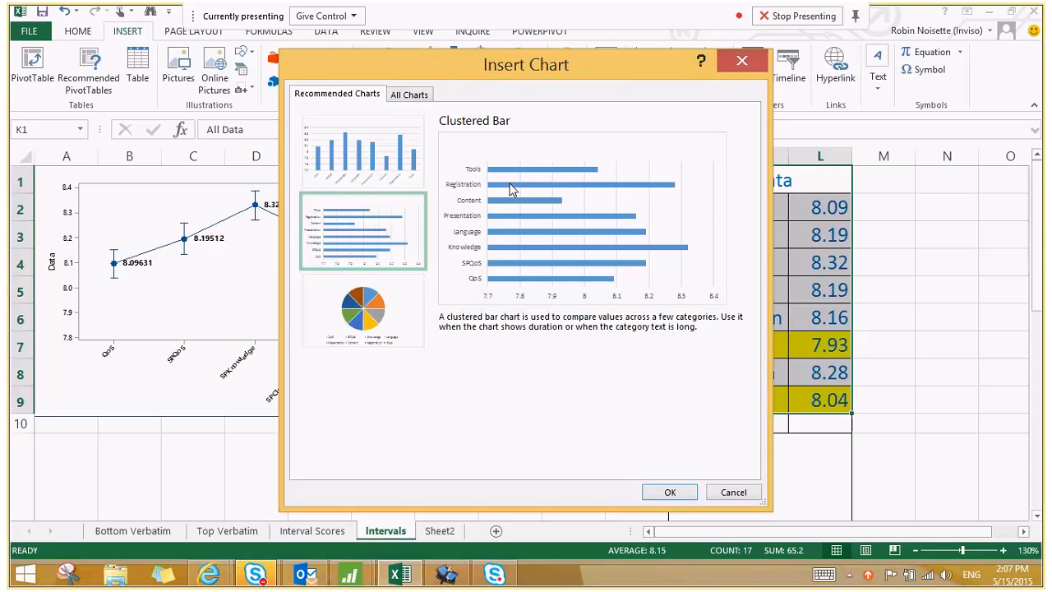
click(669, 491)
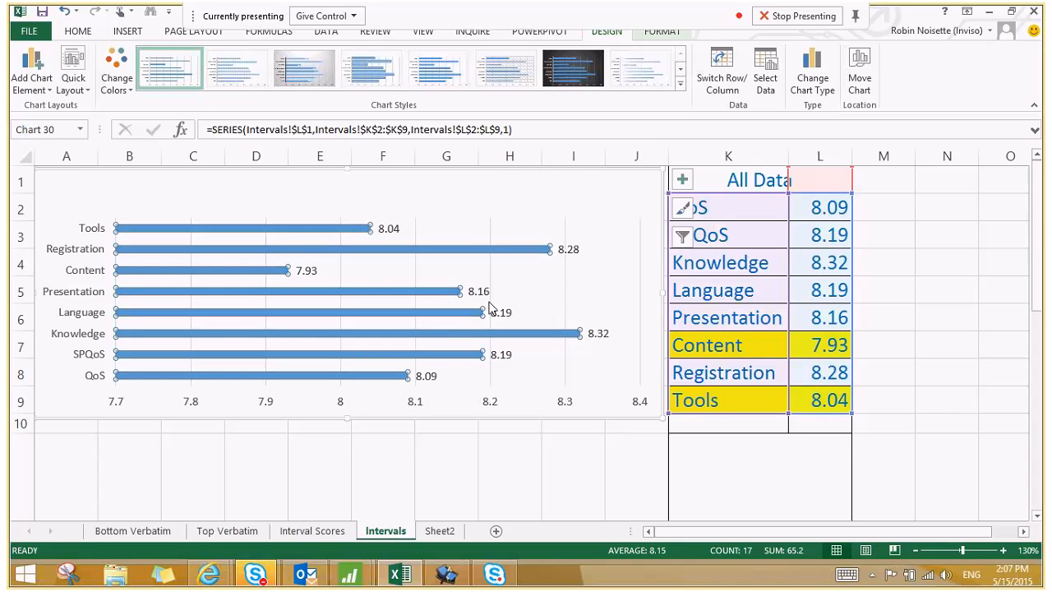
Make the bar chart's value labels bold
right_click(476, 291)
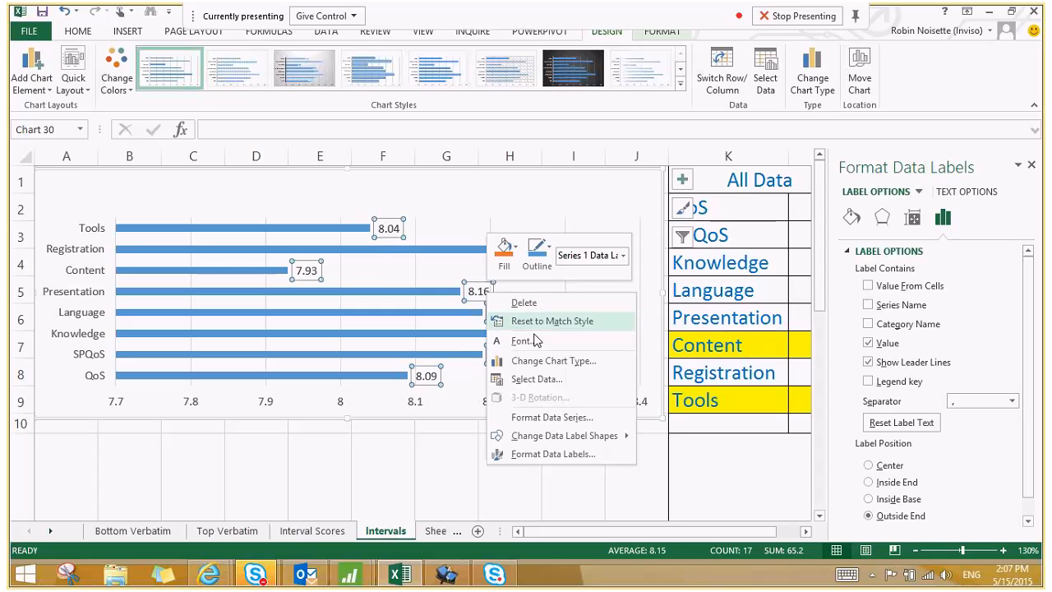
click(522, 340)
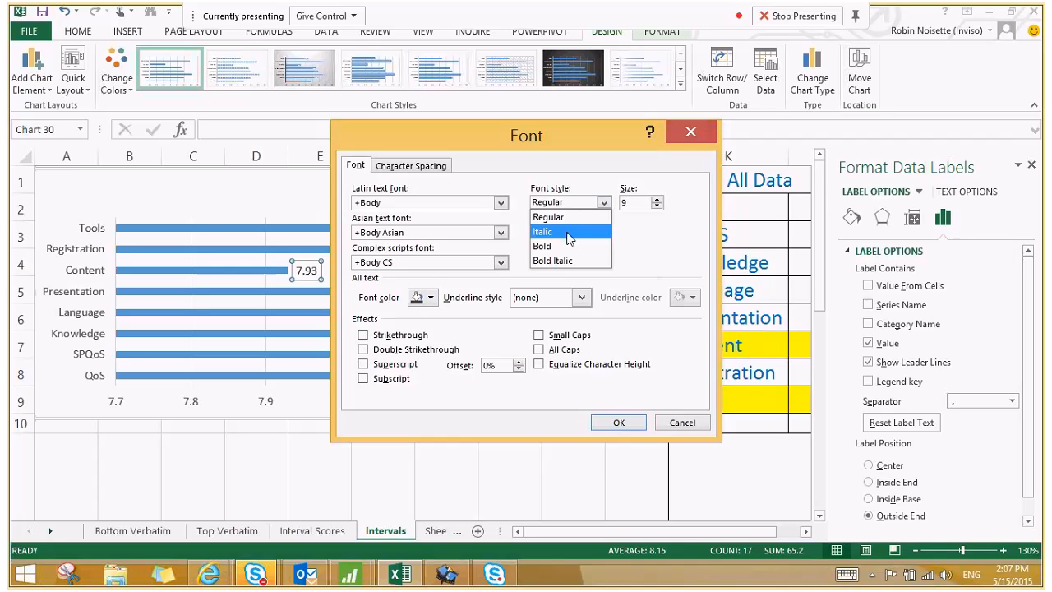
click(542, 246)
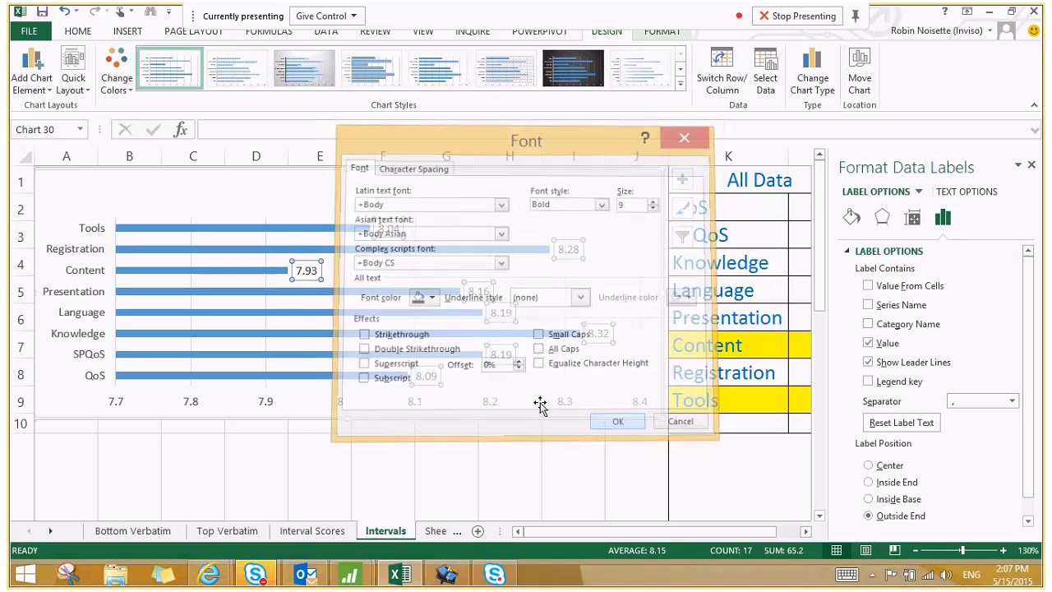
click(618, 421)
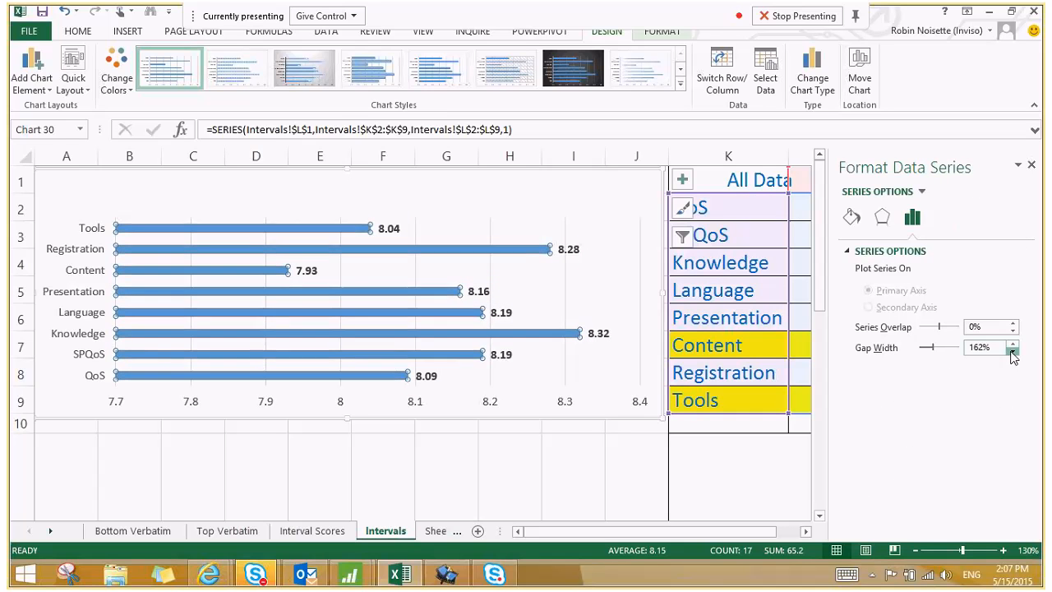
Lower the data series Gap Width to about 64% so the bars sit closer
click(1012, 352)
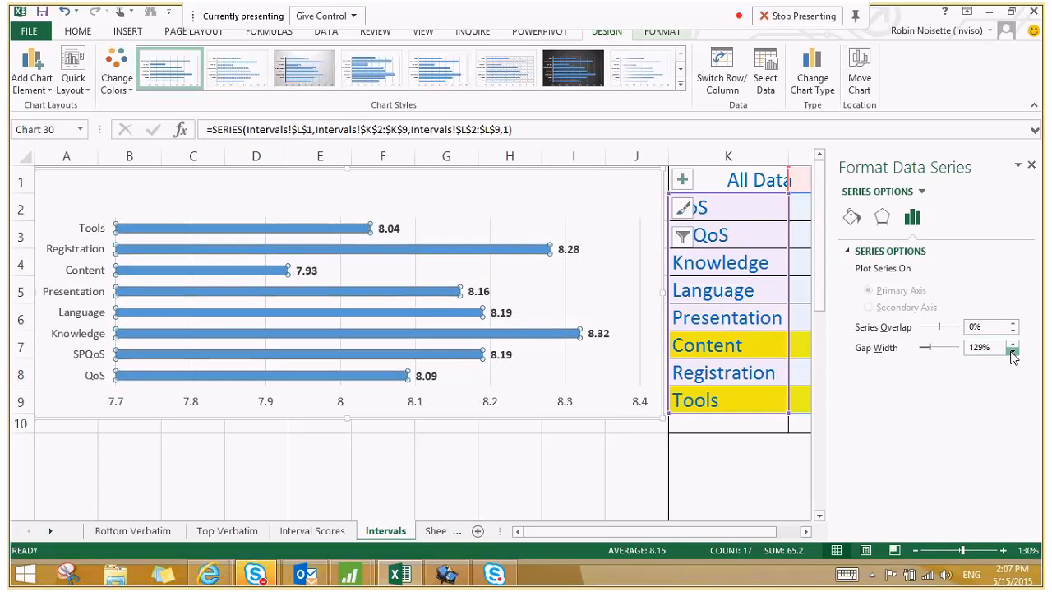
click(1012, 351)
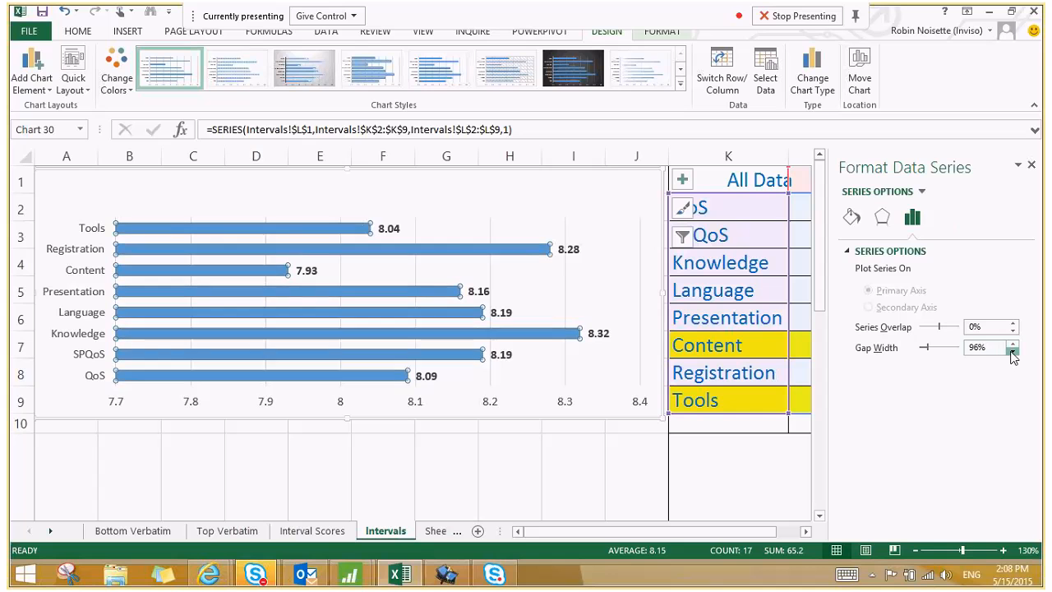
click(1012, 352)
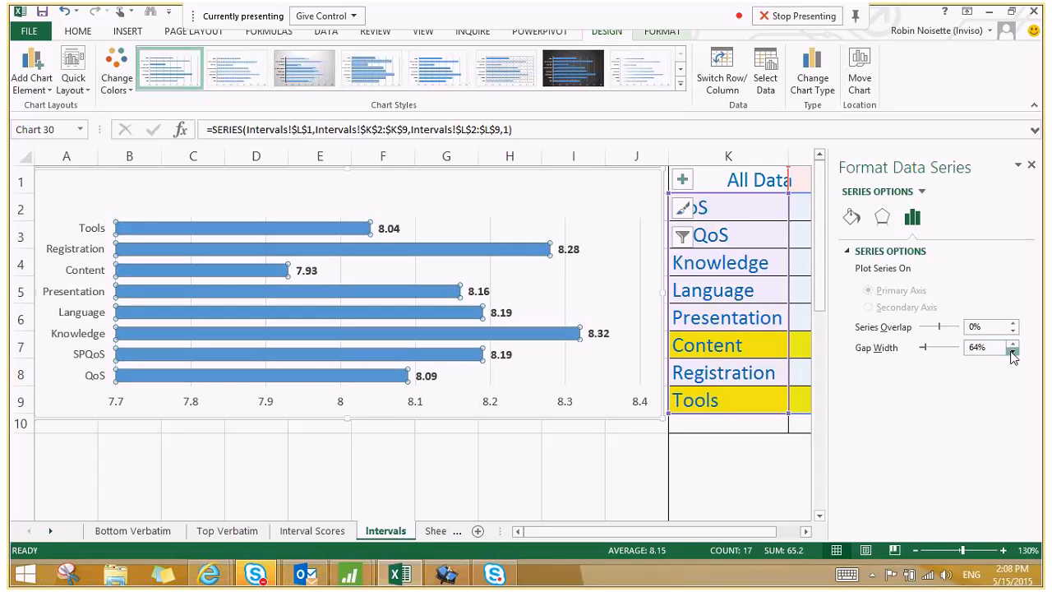
click(1013, 352)
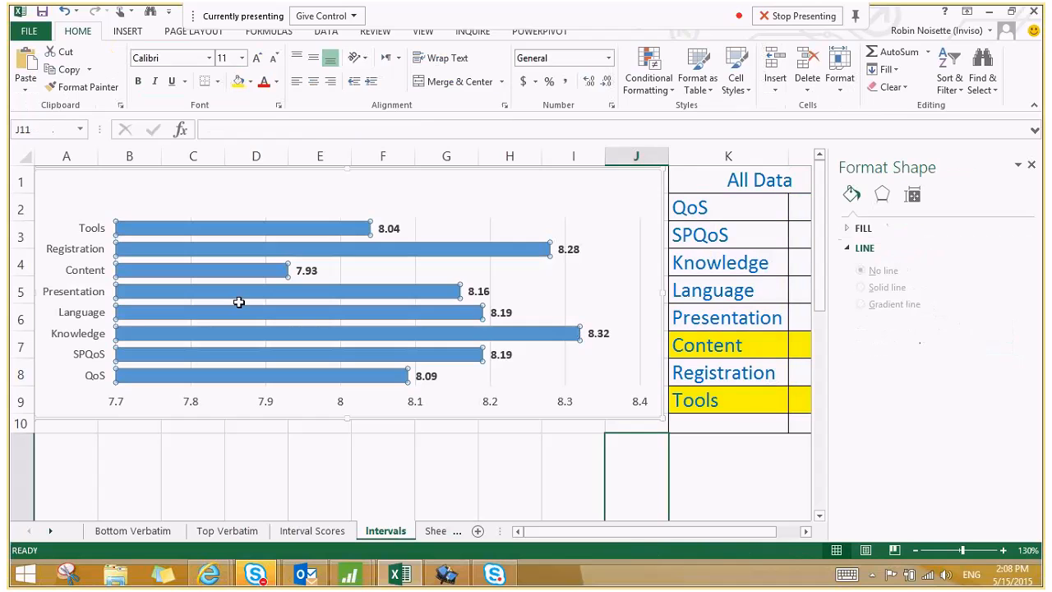
Make the vertical axis category labels, Tools through QoS, bold
right_click(74, 248)
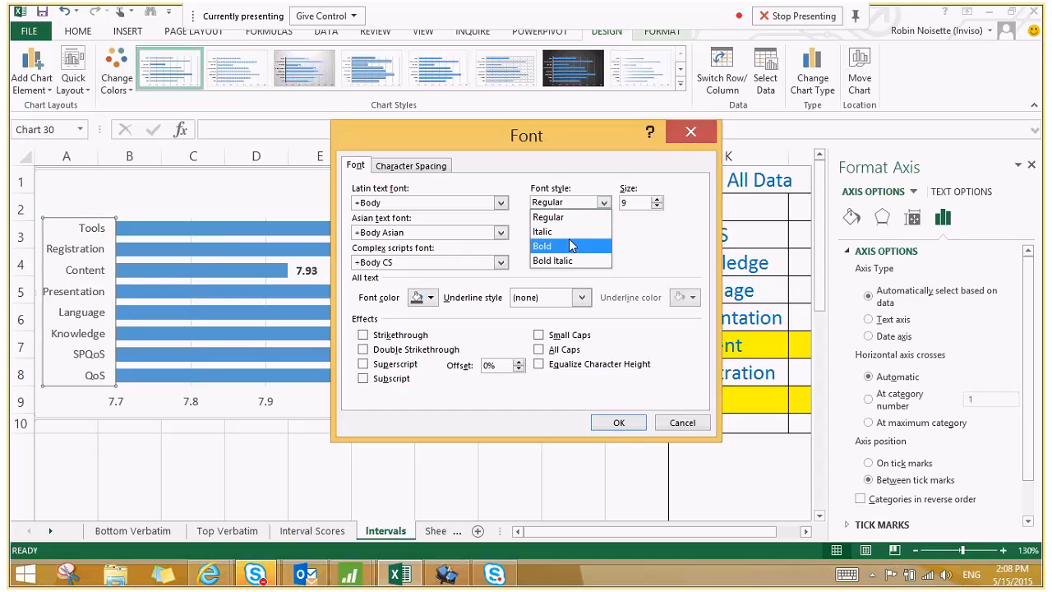
click(618, 420)
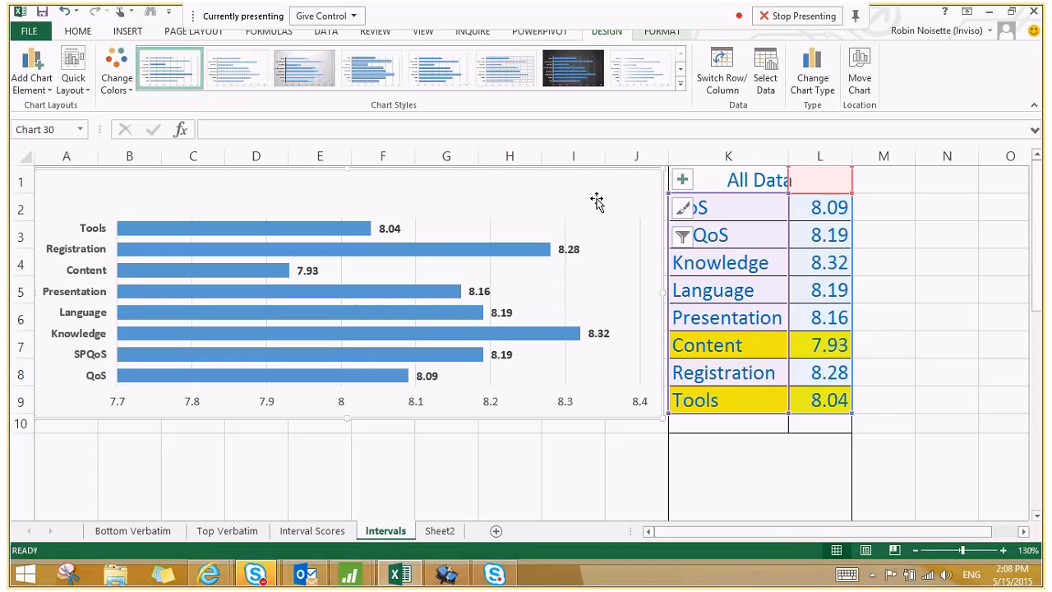
mouse_move(720, 418)
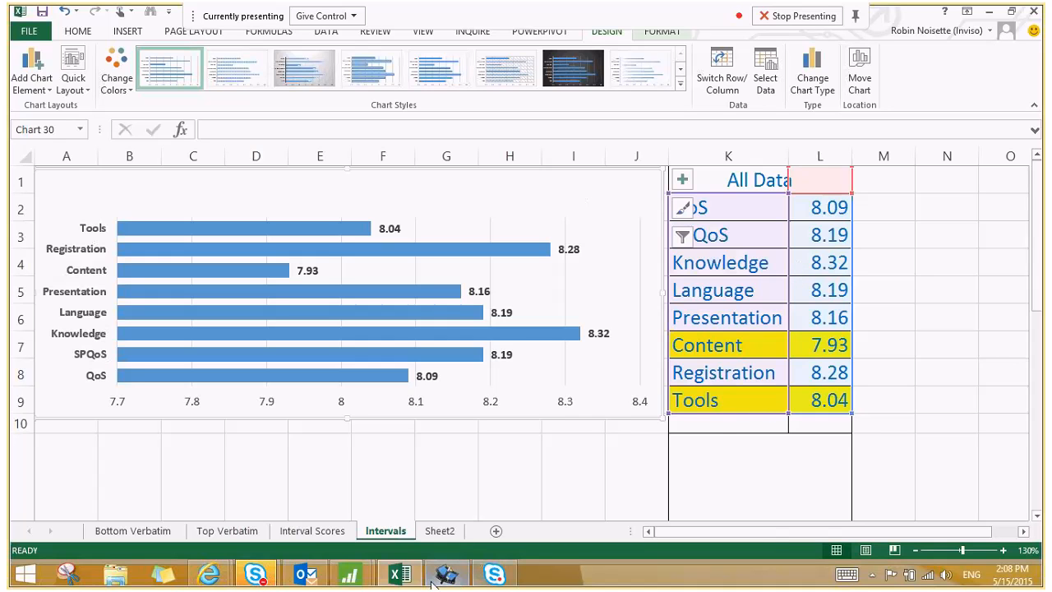
mouse_move(210, 572)
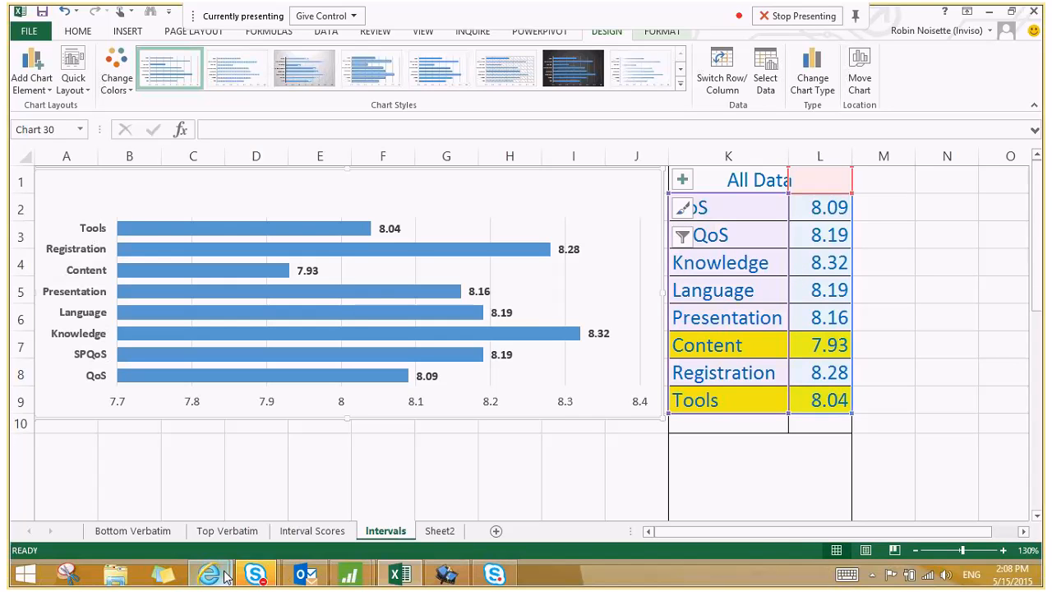